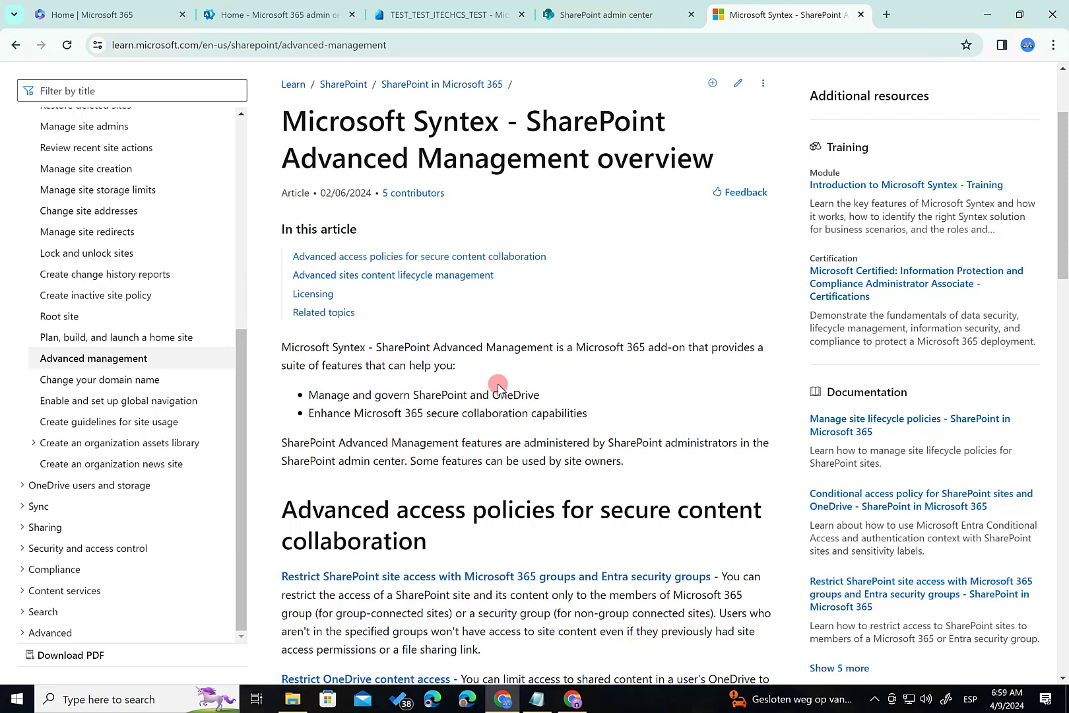
pyautogui.moveTo(501, 407)
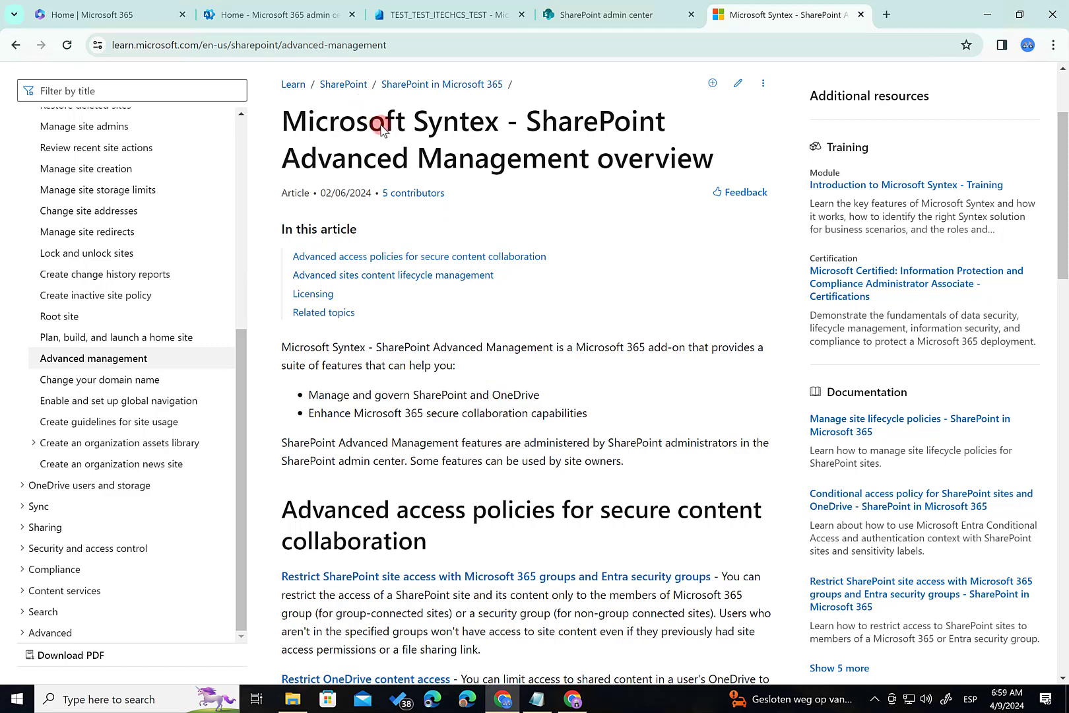
pyautogui.moveTo(389, 137)
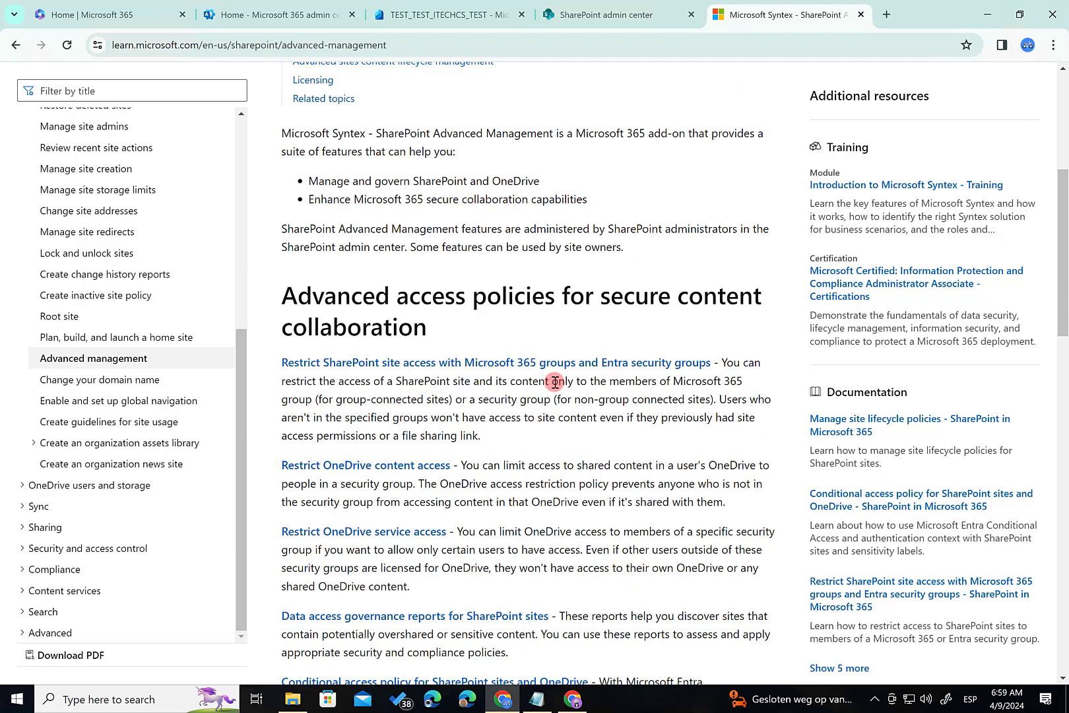
# - Scroll the SharePoint Advanced Management overview to its advanced access policies section
pyautogui.scroll(3)
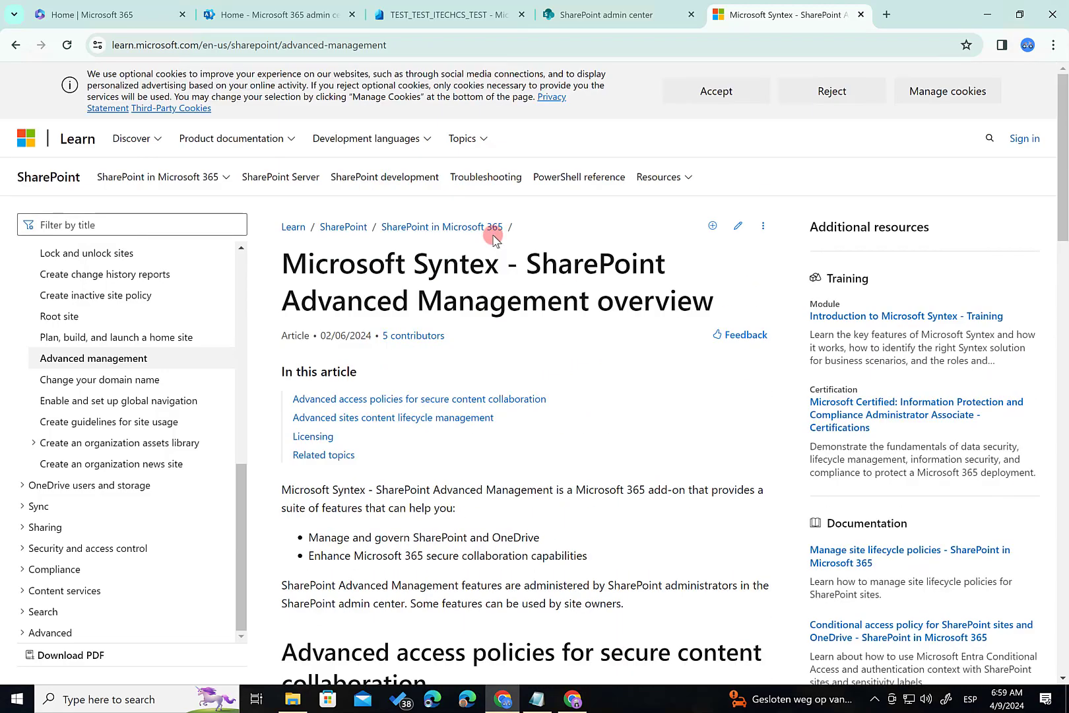
pyautogui.moveTo(496, 249)
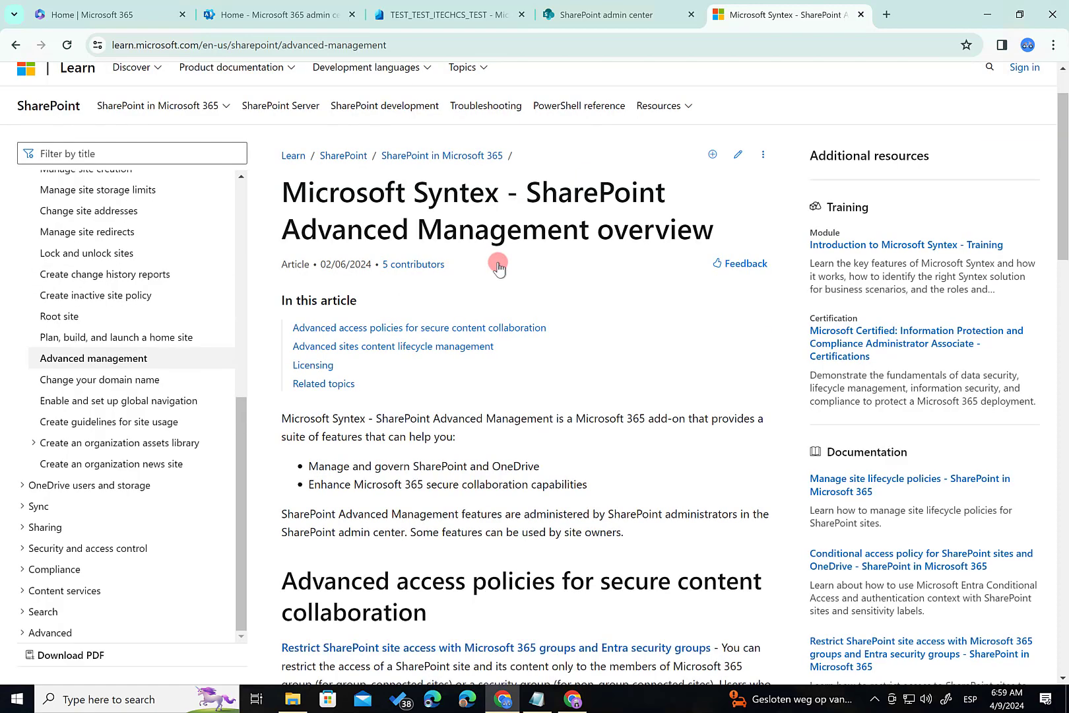
pyautogui.scroll(-3)
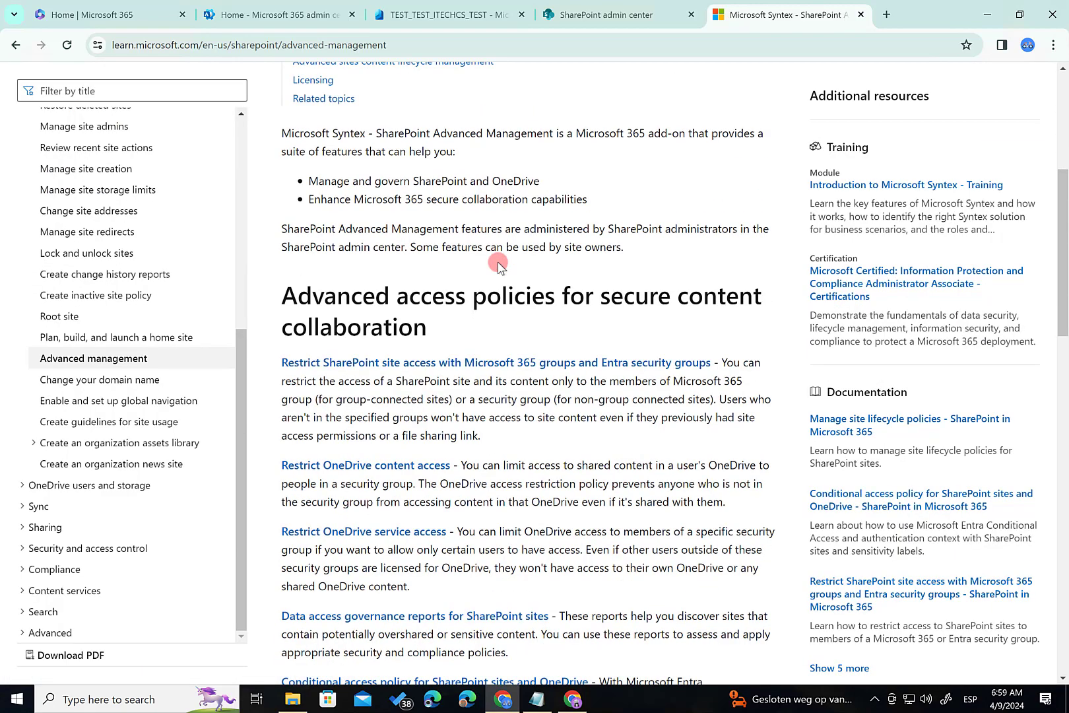
pyautogui.scroll(-3)
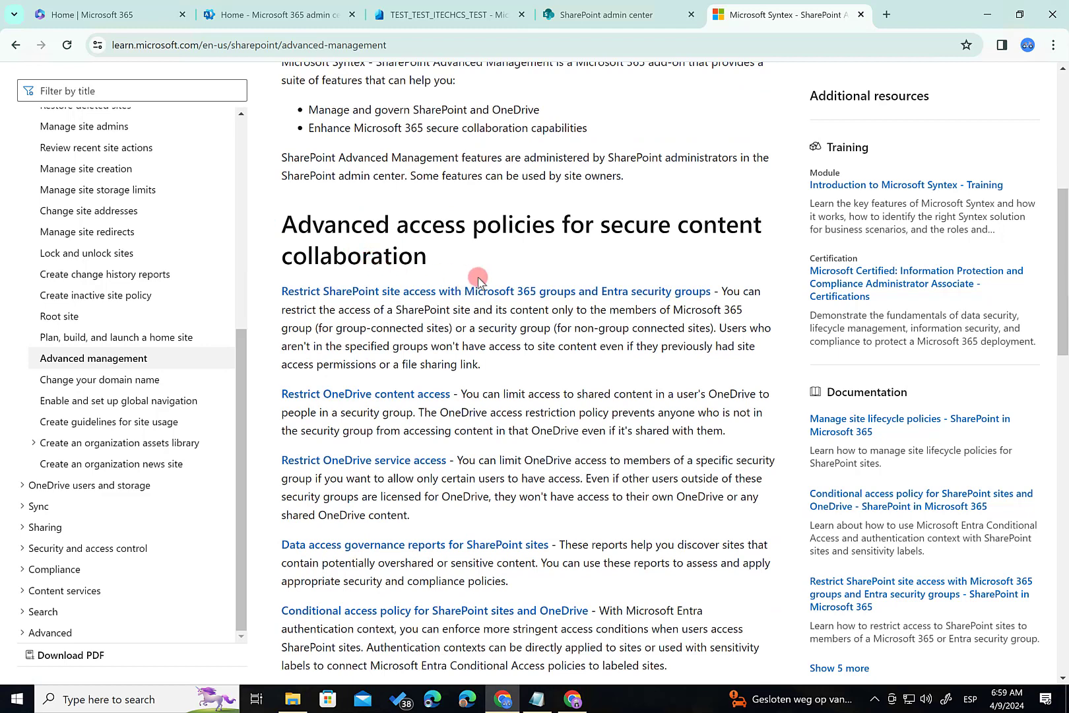
pyautogui.moveTo(505, 324)
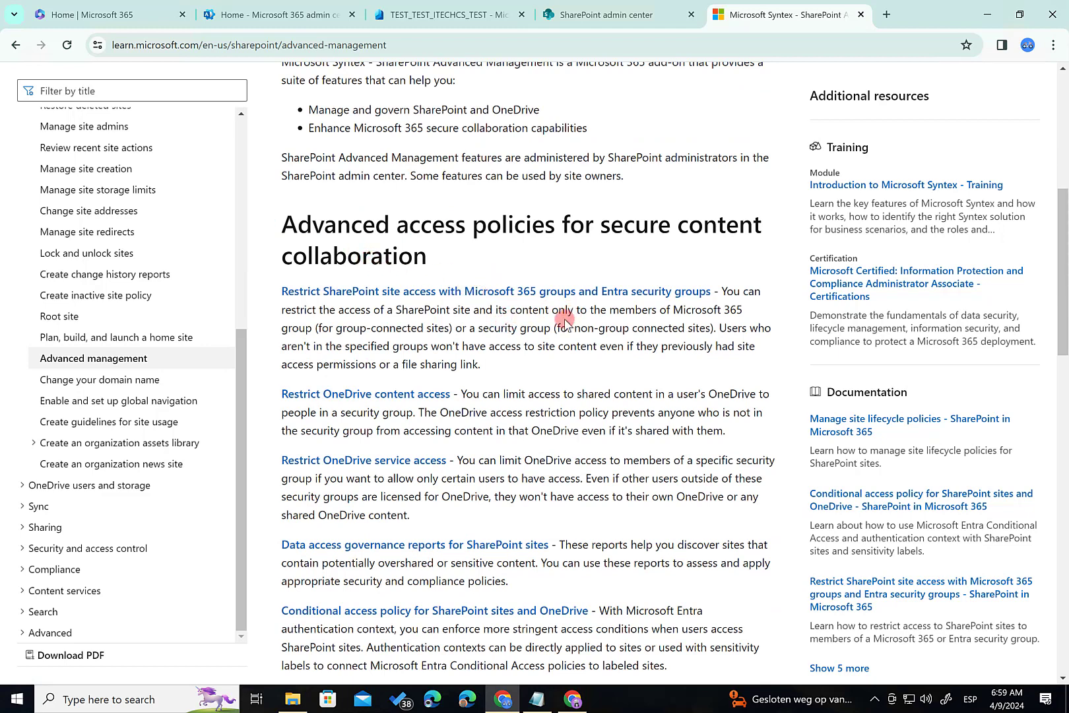
pyautogui.moveTo(550, 327)
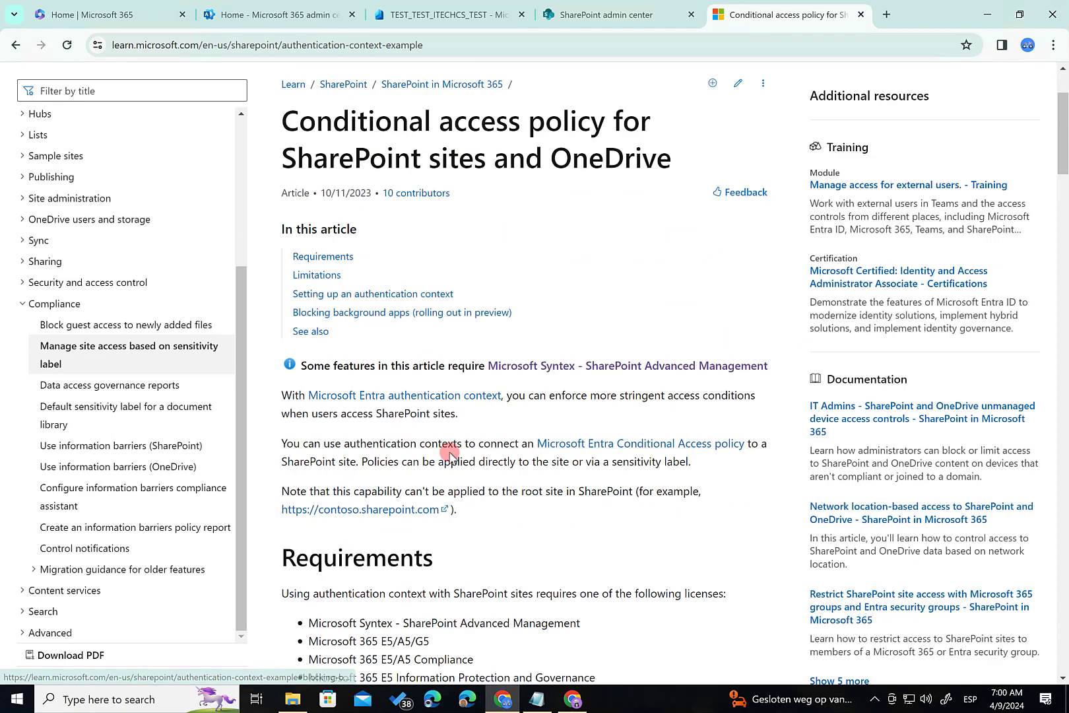
pyautogui.scroll(-3)
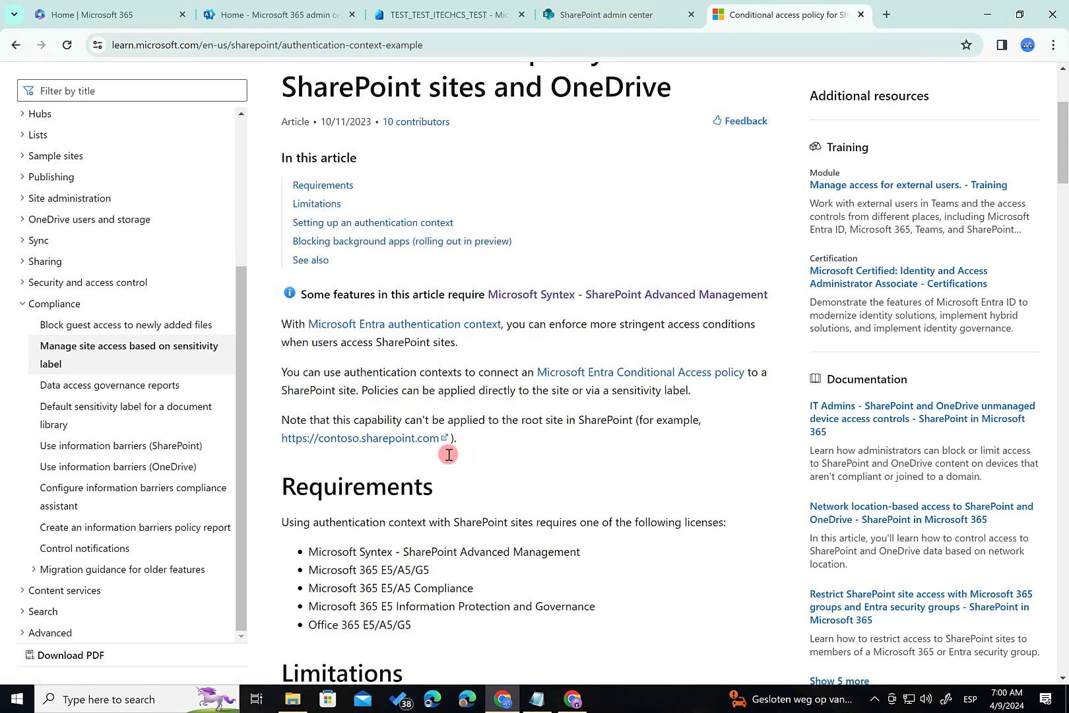
pyautogui.scroll(-3)
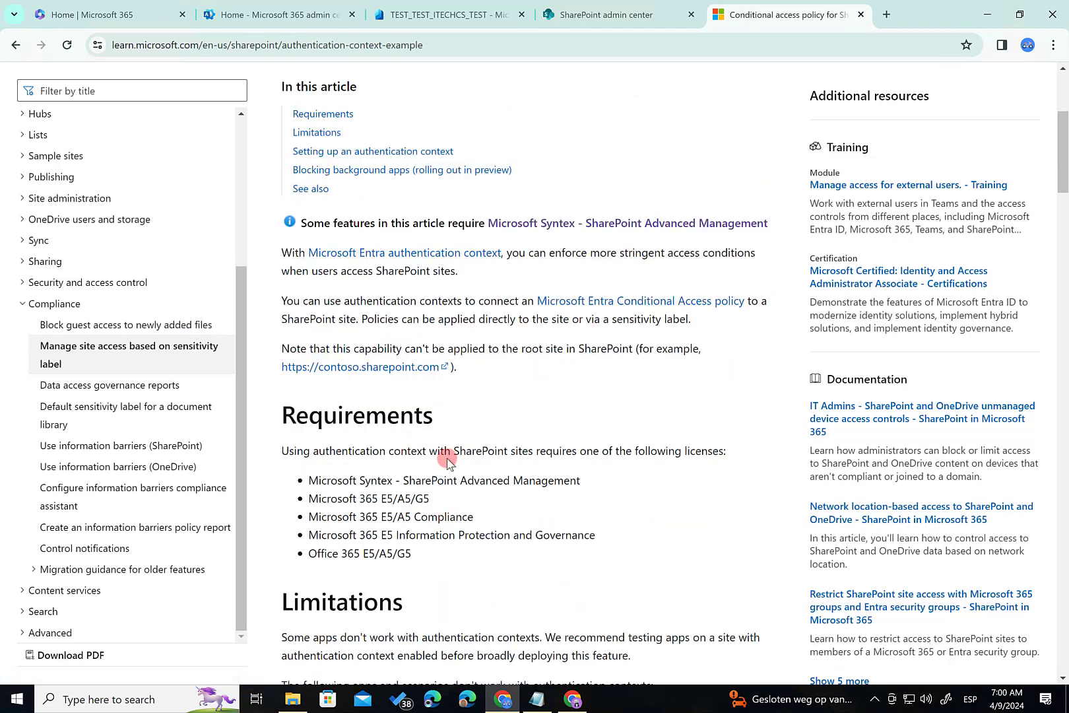
pyautogui.moveTo(580, 494)
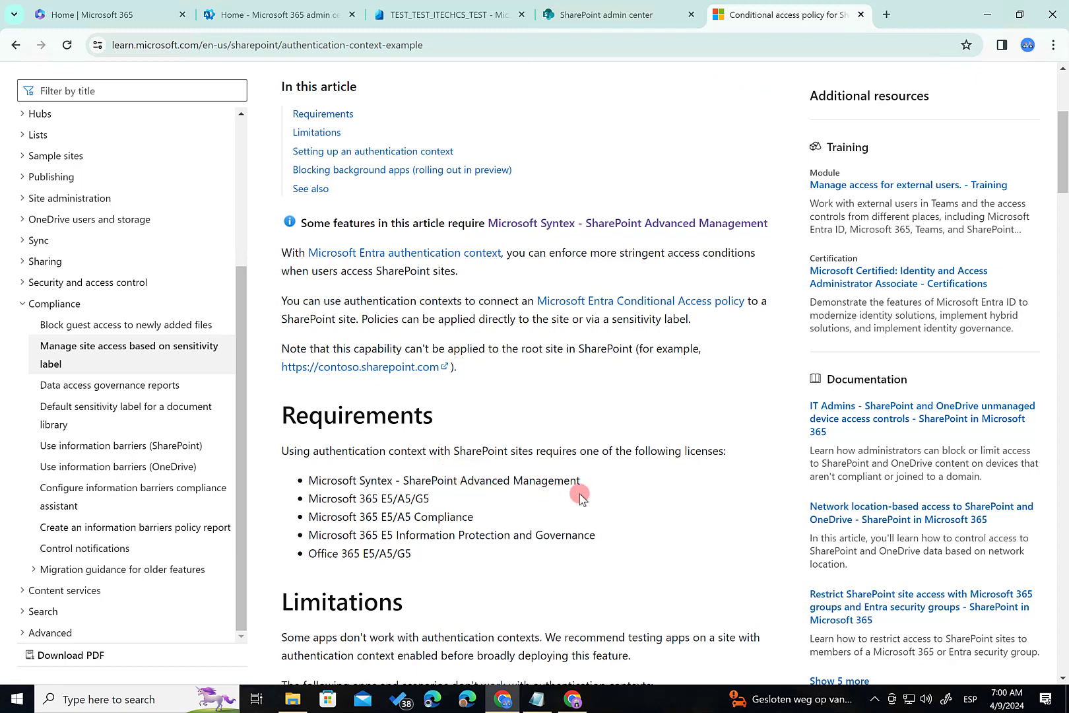
pyautogui.moveTo(341, 476)
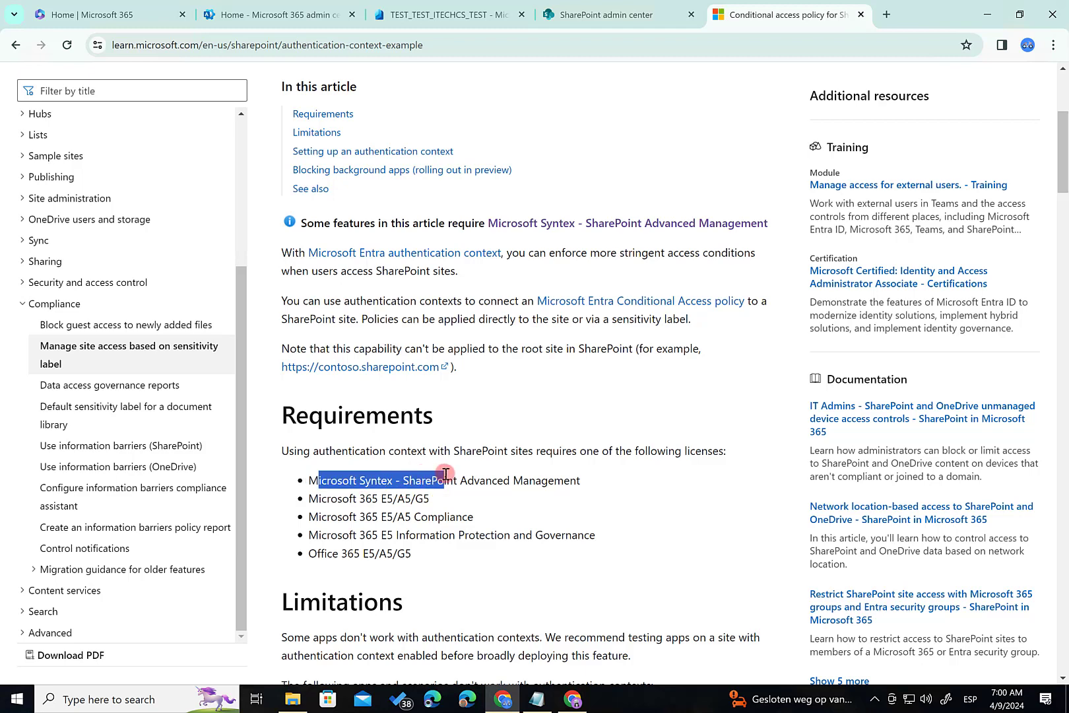
pyautogui.moveTo(443, 480); pyautogui.dragTo(580, 480)
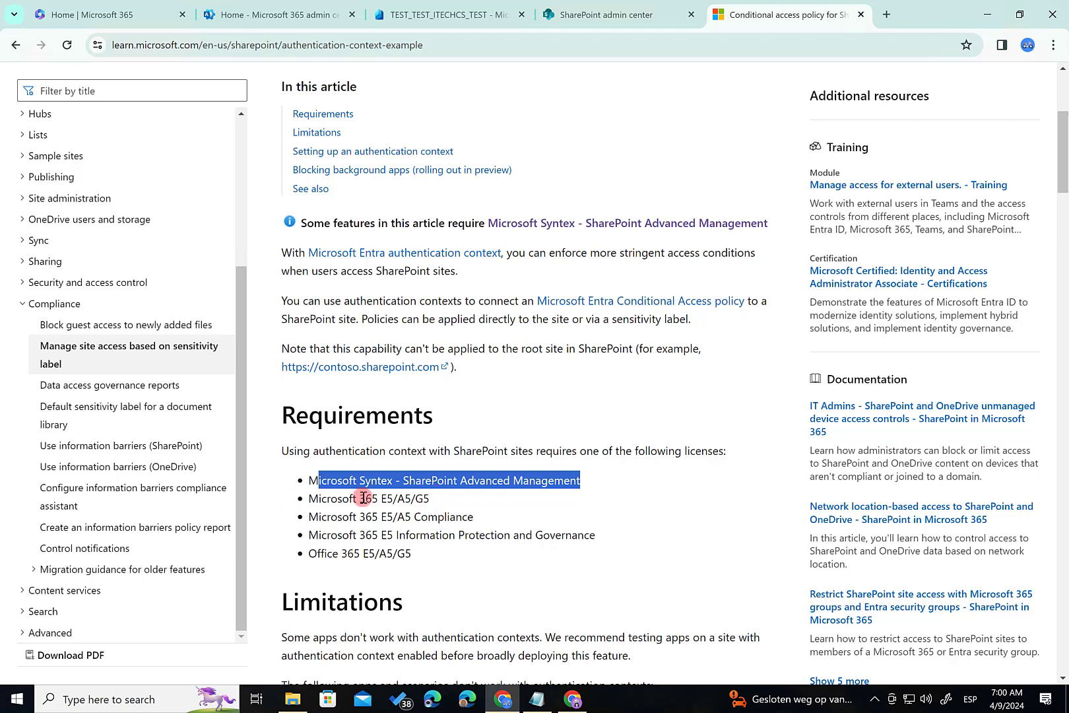
pyautogui.moveTo(386, 504)
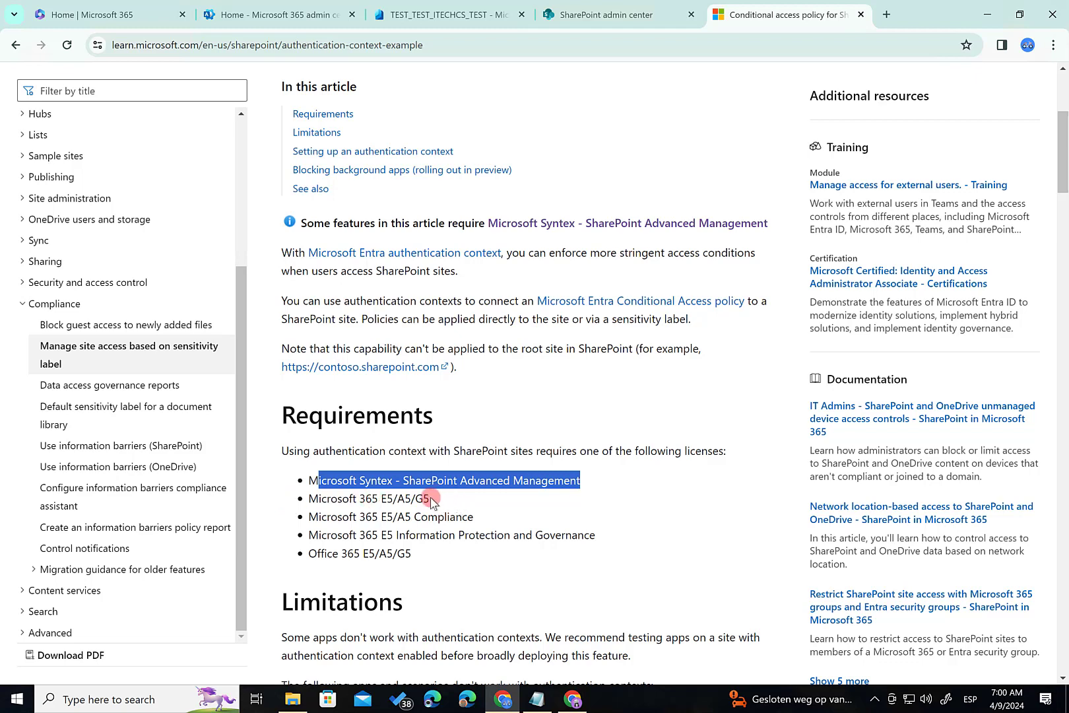
pyautogui.scroll(-3)
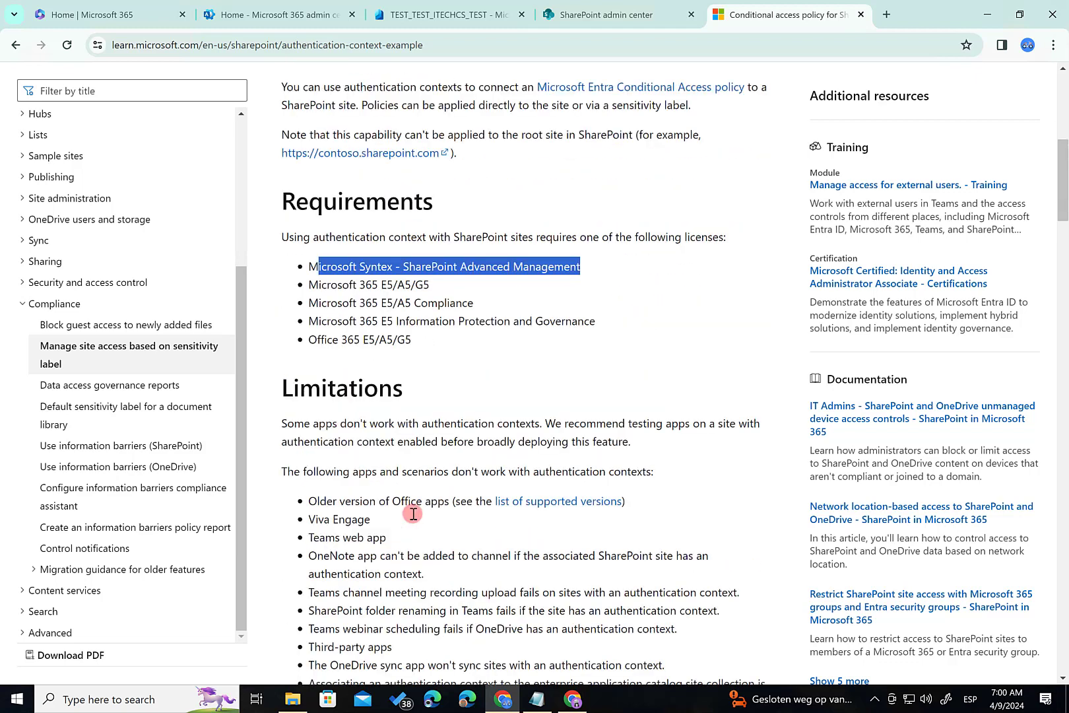
pyautogui.scroll(-3)
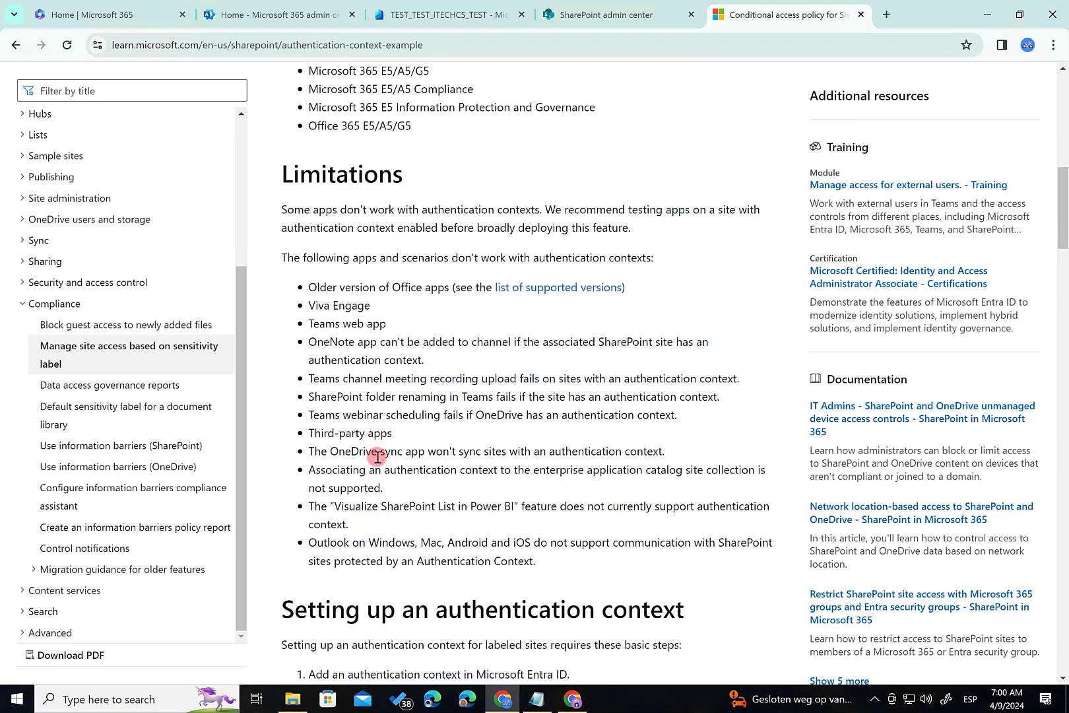
pyautogui.scroll(-3)
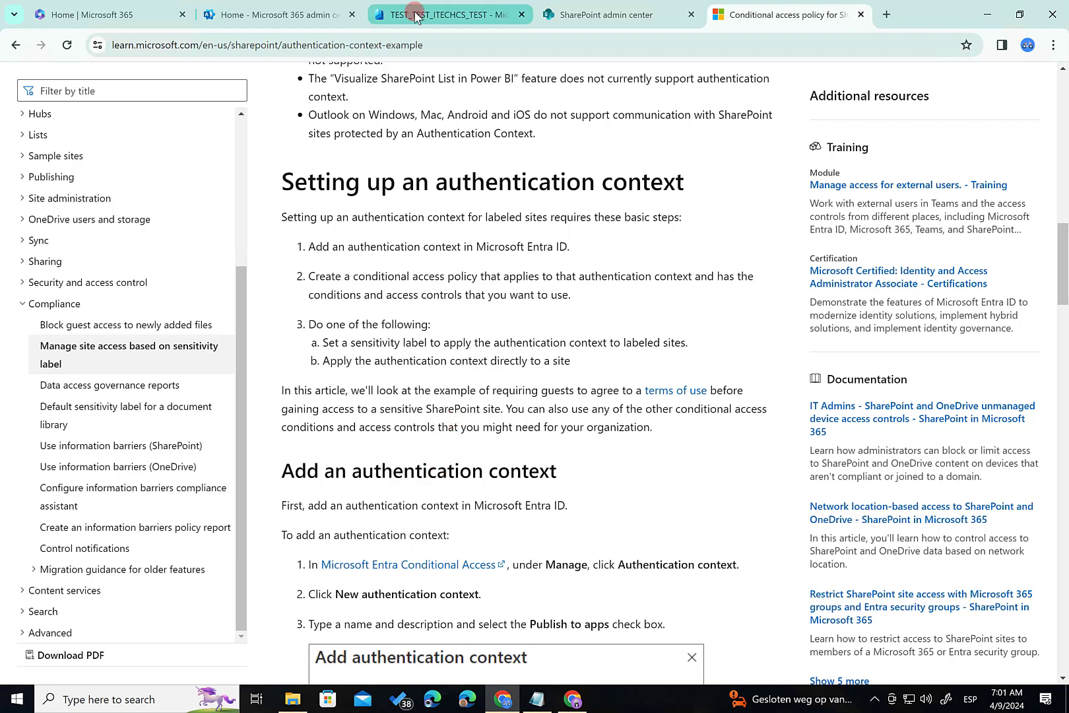
# - Open Conditional Access under Protection in the Entra admin center
pyautogui.click(447, 15)
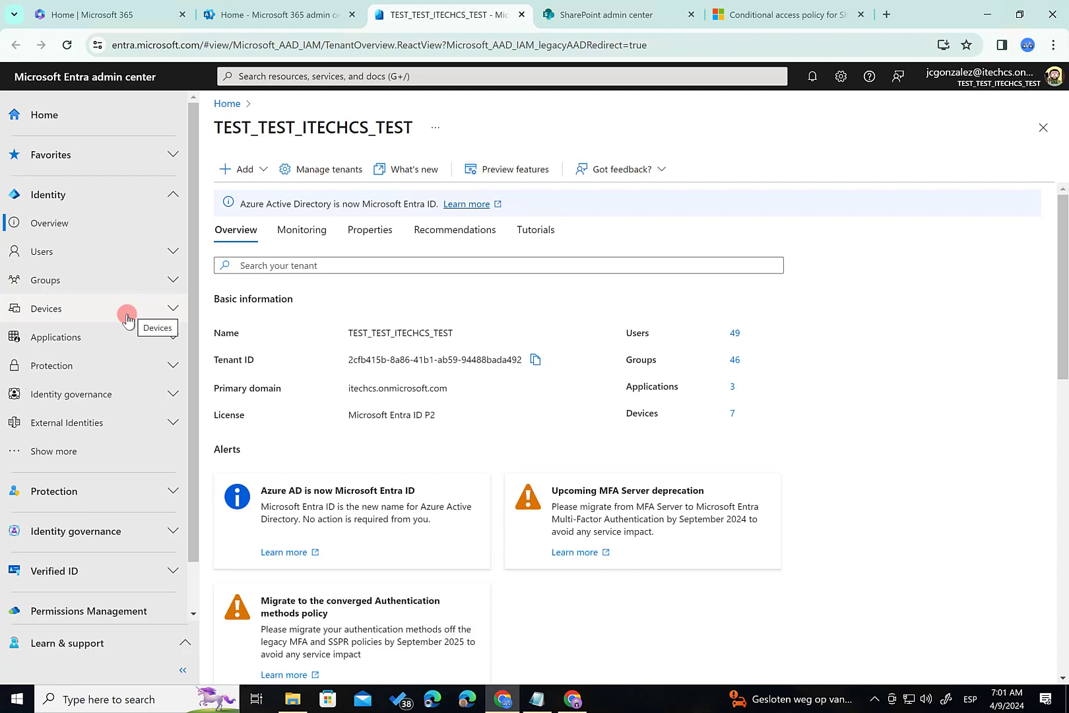
pyautogui.moveTo(165, 387)
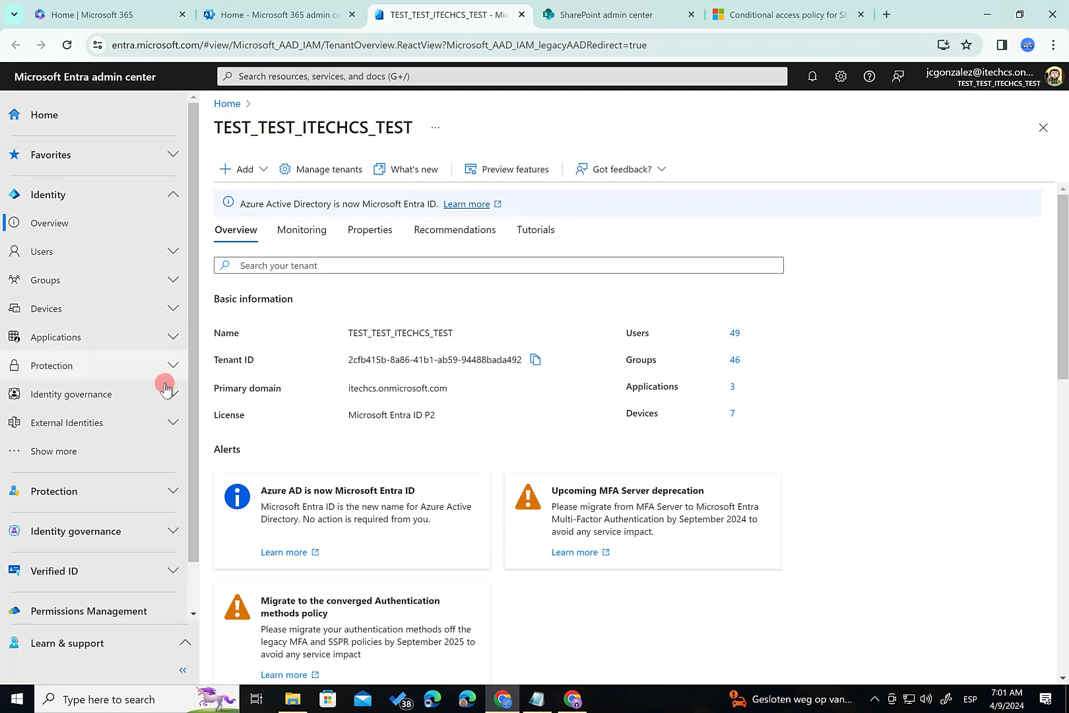
pyautogui.moveTo(150, 401)
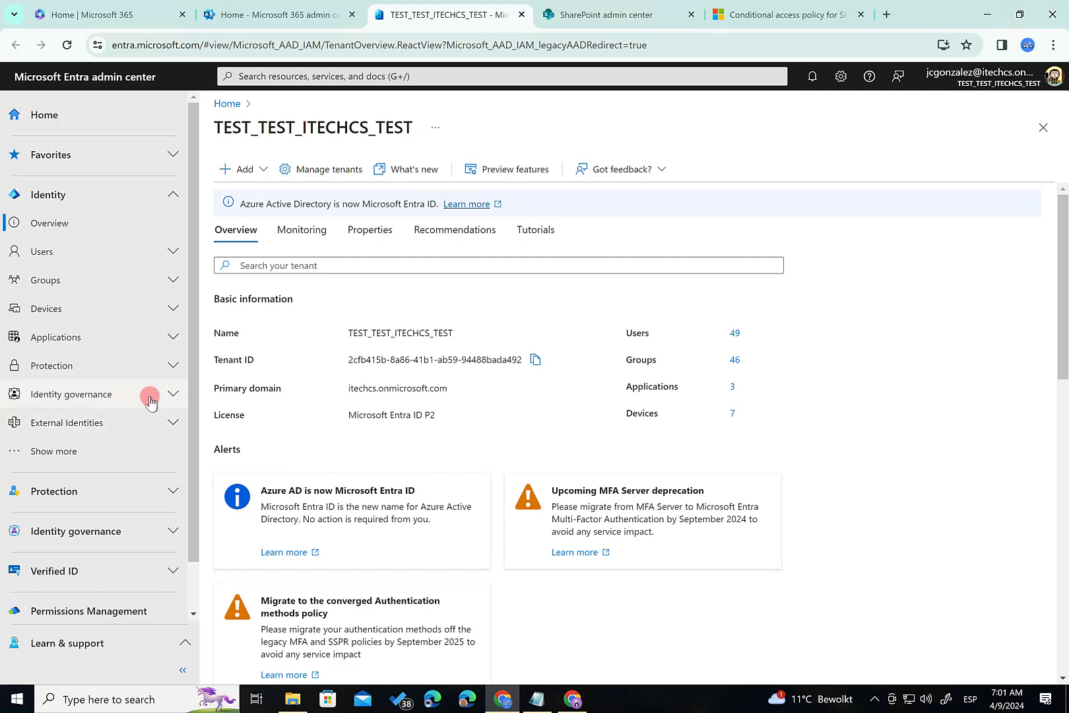
pyautogui.click(50, 366)
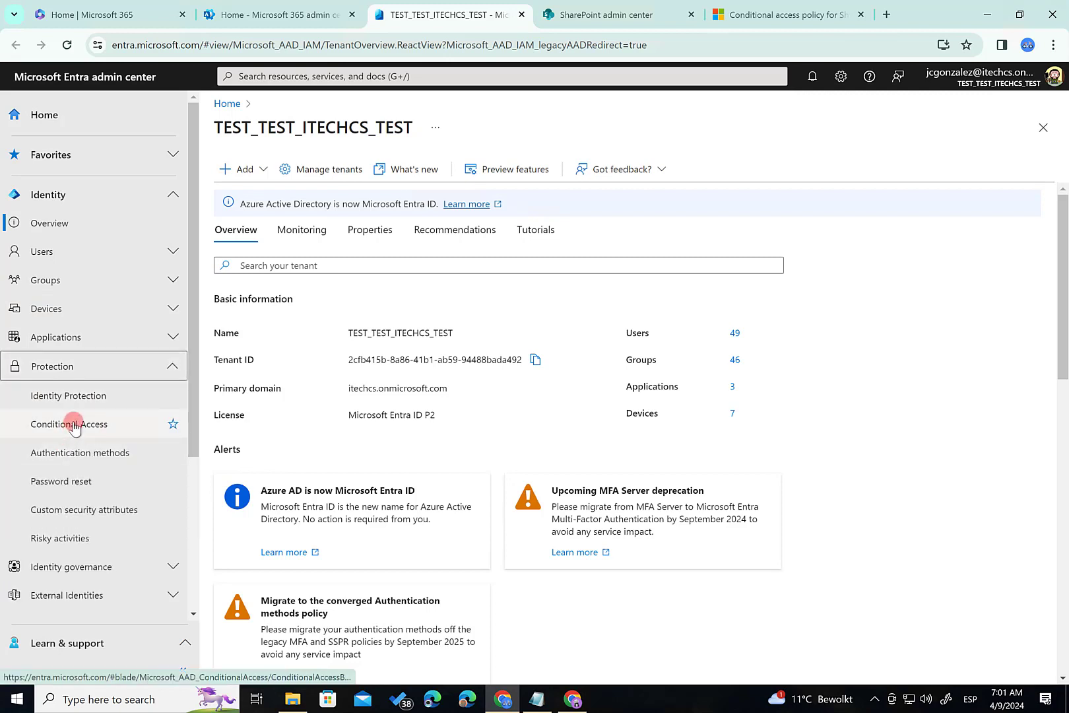
pyautogui.click(68, 423)
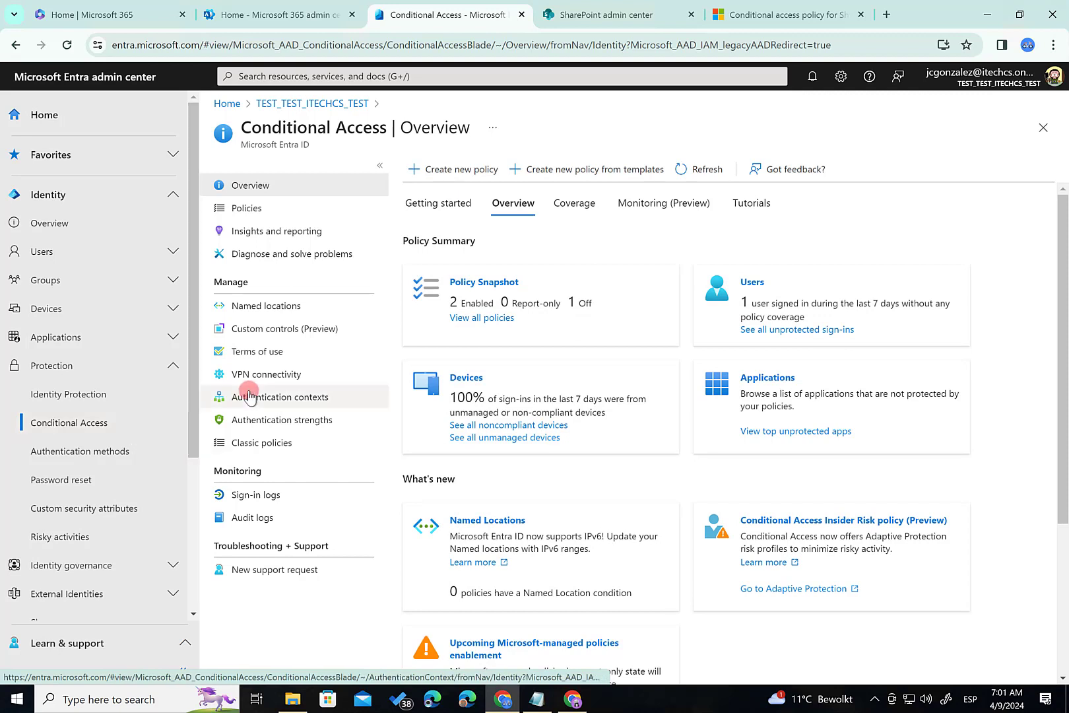
pyautogui.moveTo(292, 405)
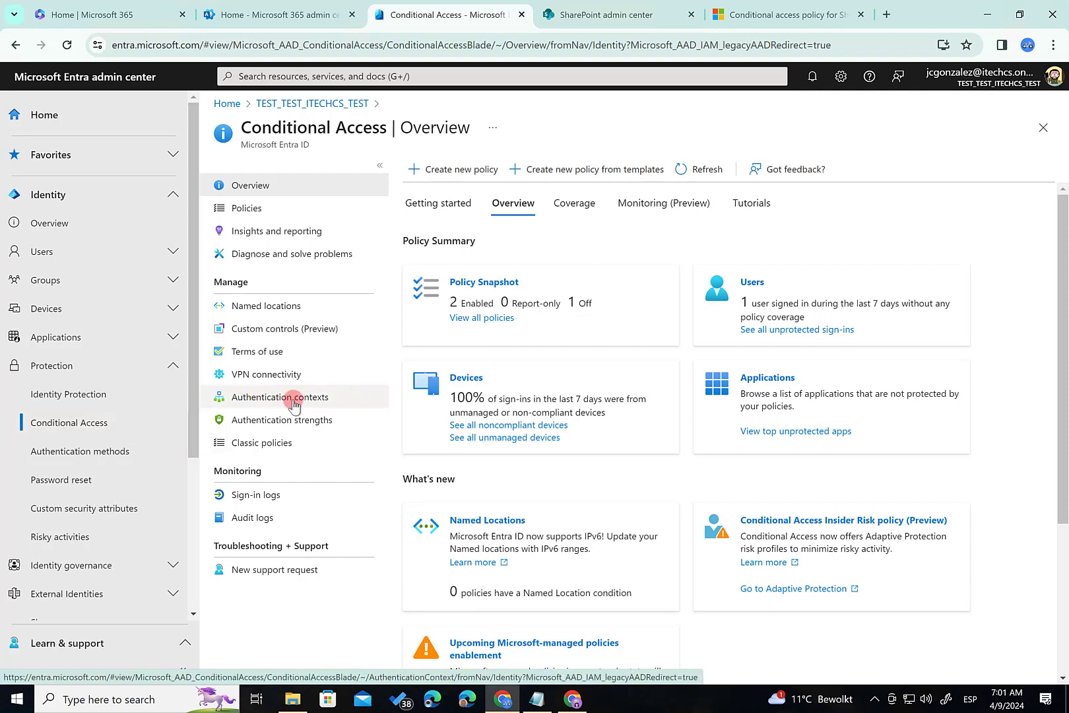
# - Open Authentication contexts and try deleting the Modern Workplace Conference Paris 2024 context
pyautogui.click(281, 396)
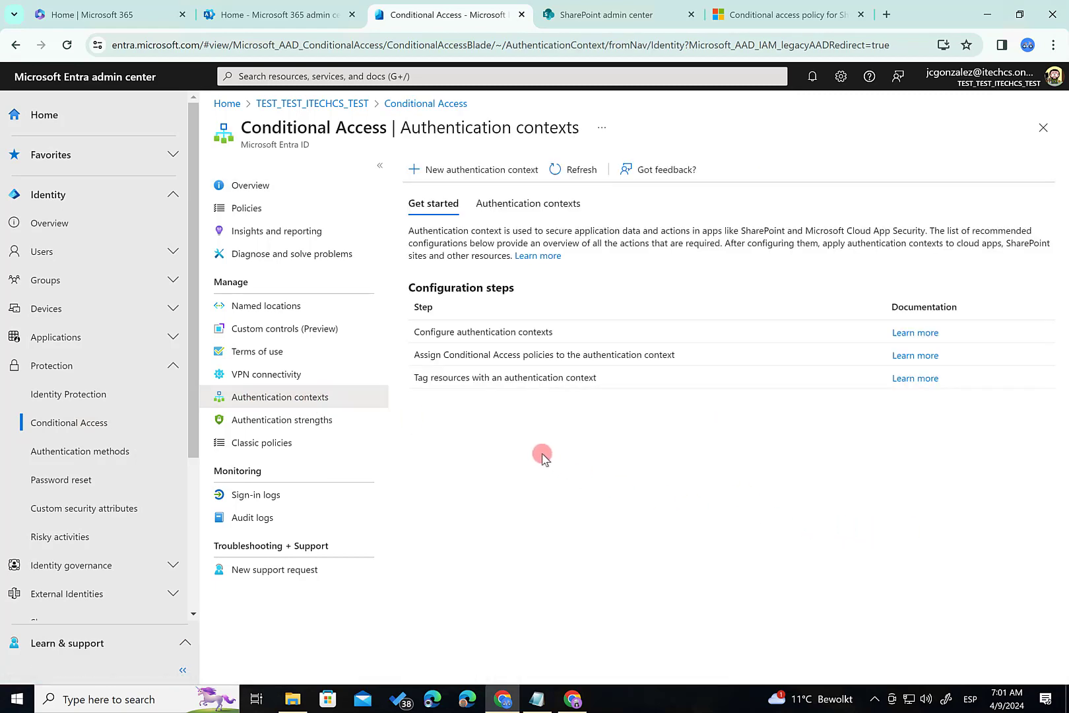
pyautogui.moveTo(492, 399)
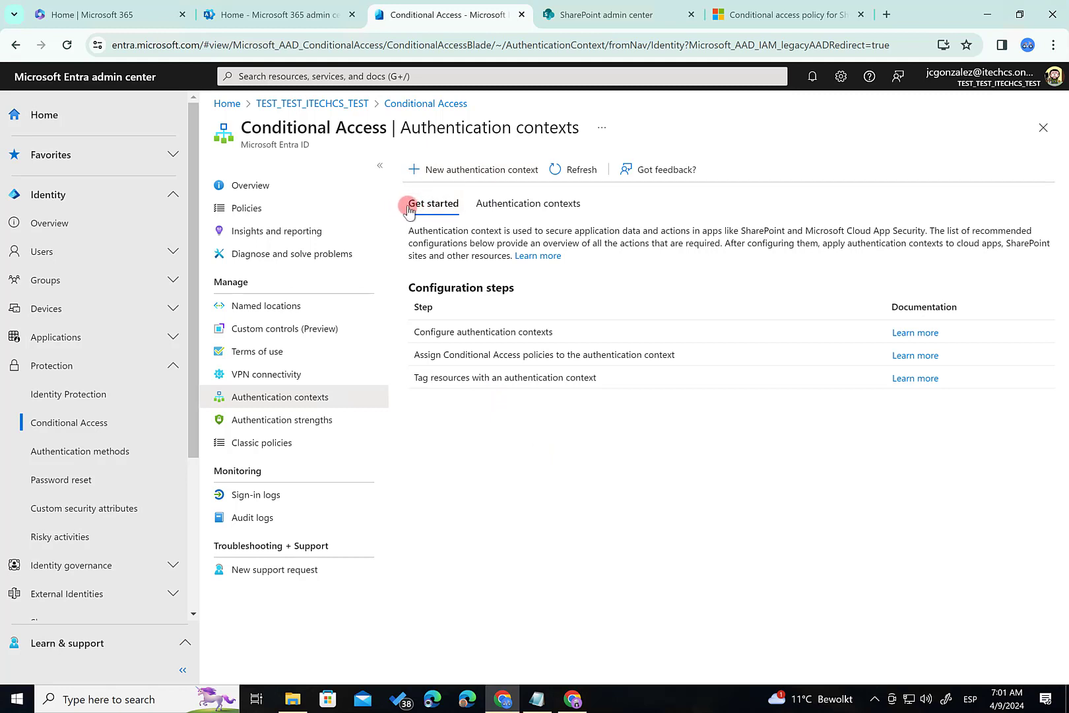
pyautogui.click(528, 203)
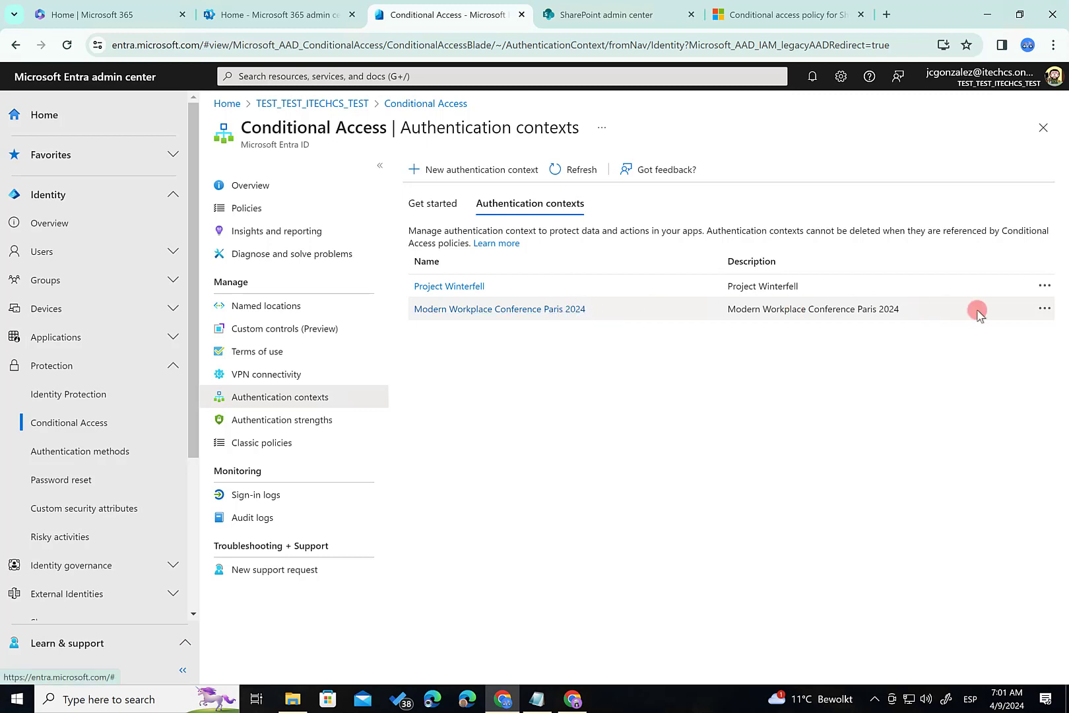
pyautogui.click(1044, 307)
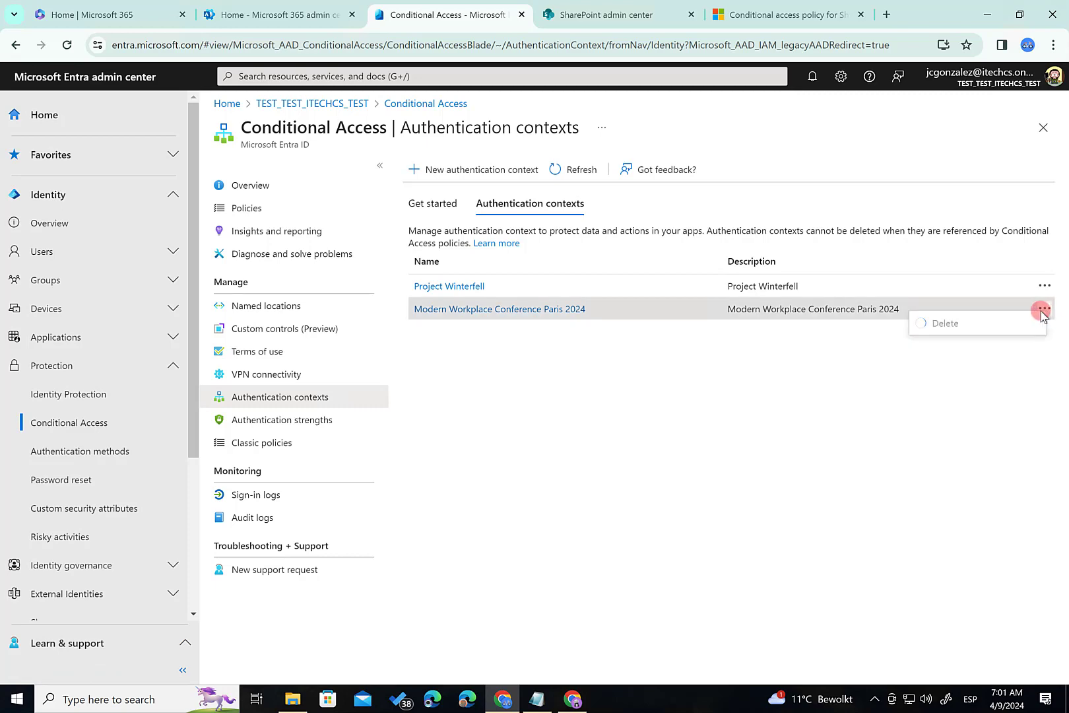
pyautogui.click(498, 308)
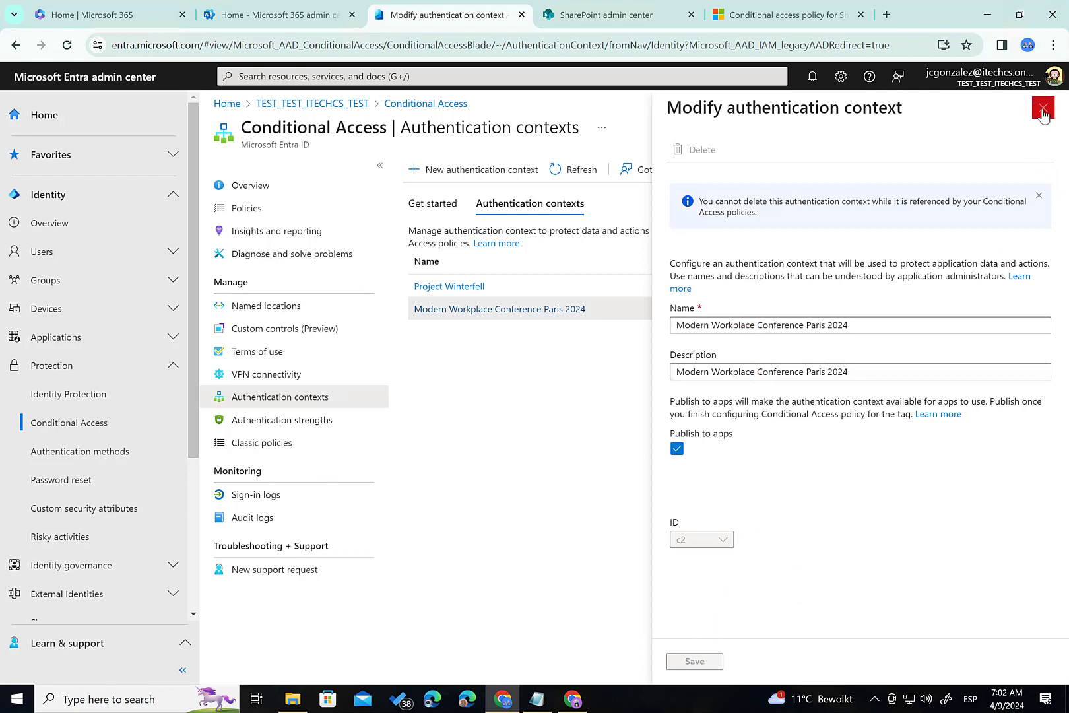
# - Start a new authentication context, browse its ID options (c3), and cancel unsaved
pyautogui.click(1042, 107)
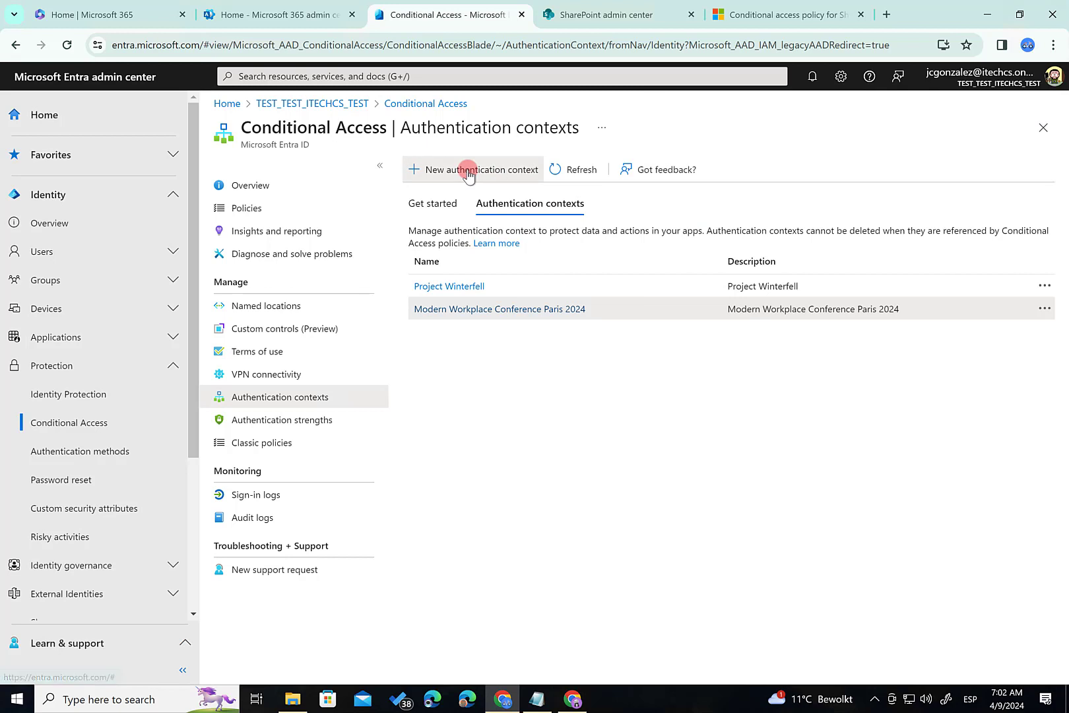
pyautogui.click(472, 169)
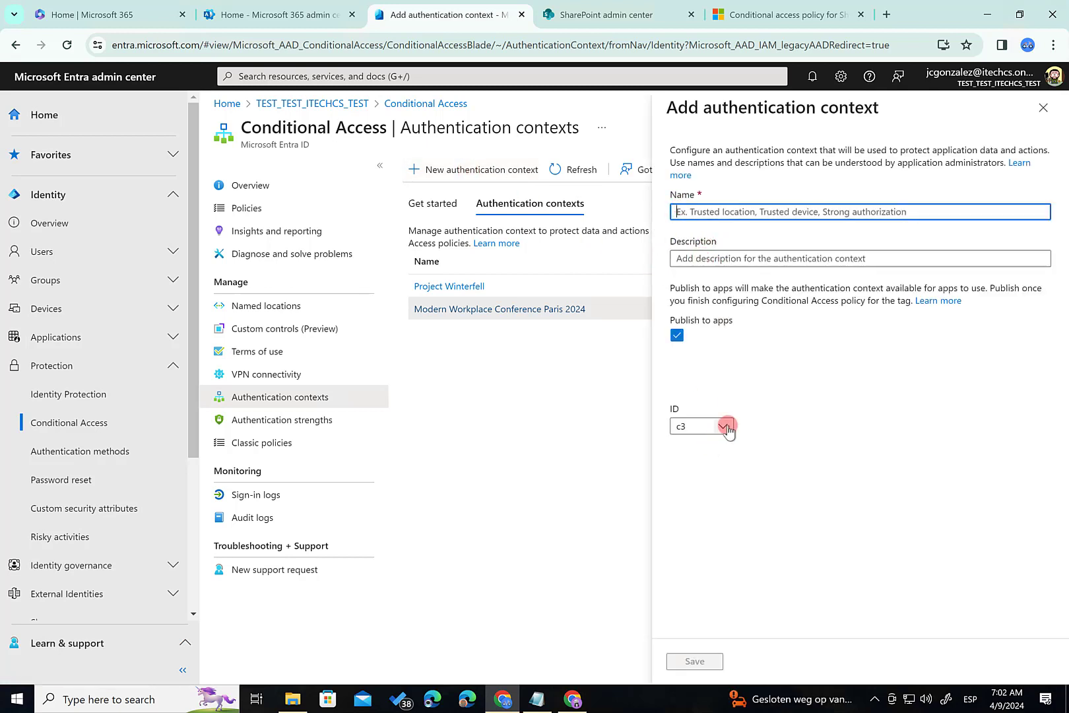
pyautogui.click(723, 426)
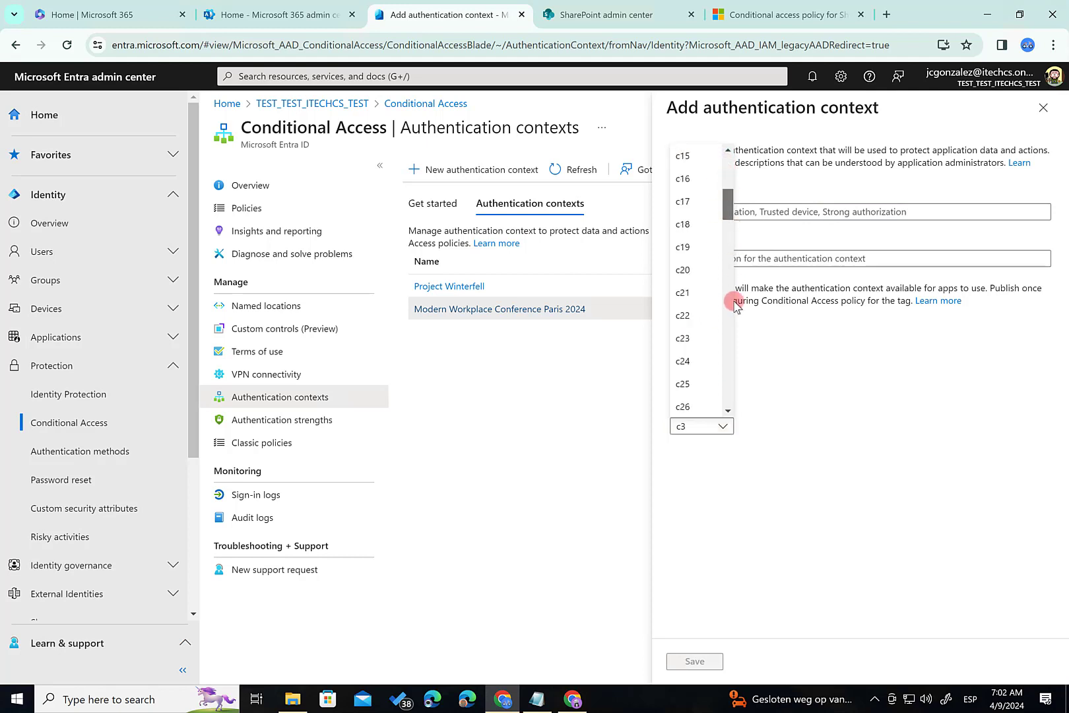
pyautogui.moveTo(736, 302); pyautogui.dragTo(724, 350)
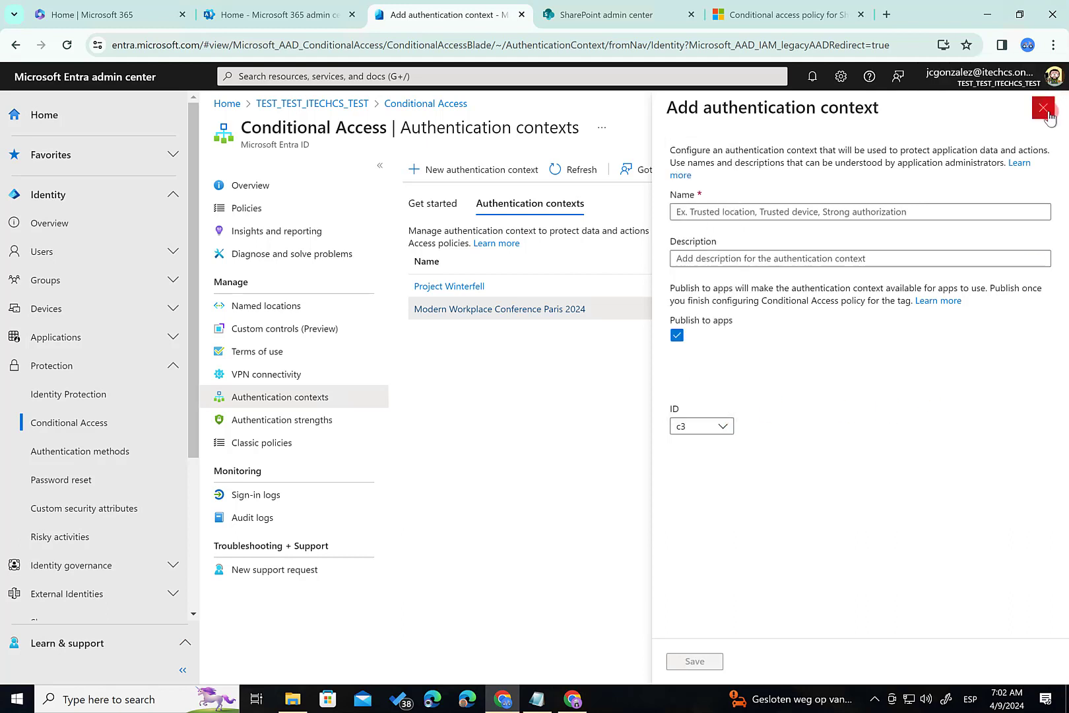
pyautogui.click(1043, 107)
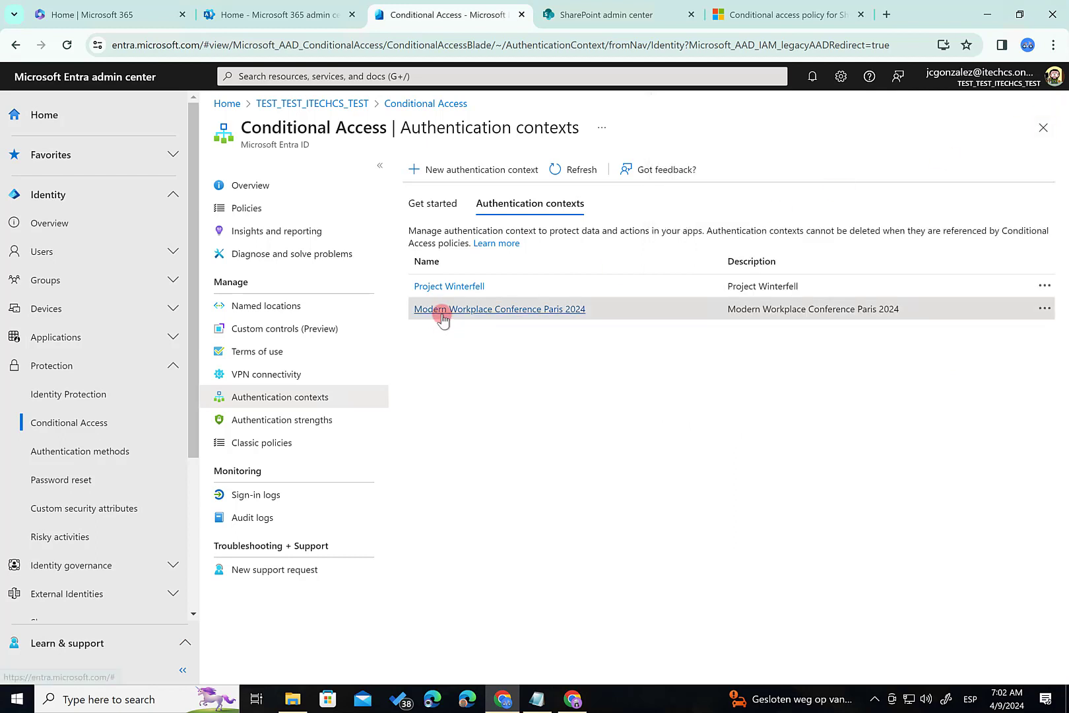
pyautogui.moveTo(525, 368)
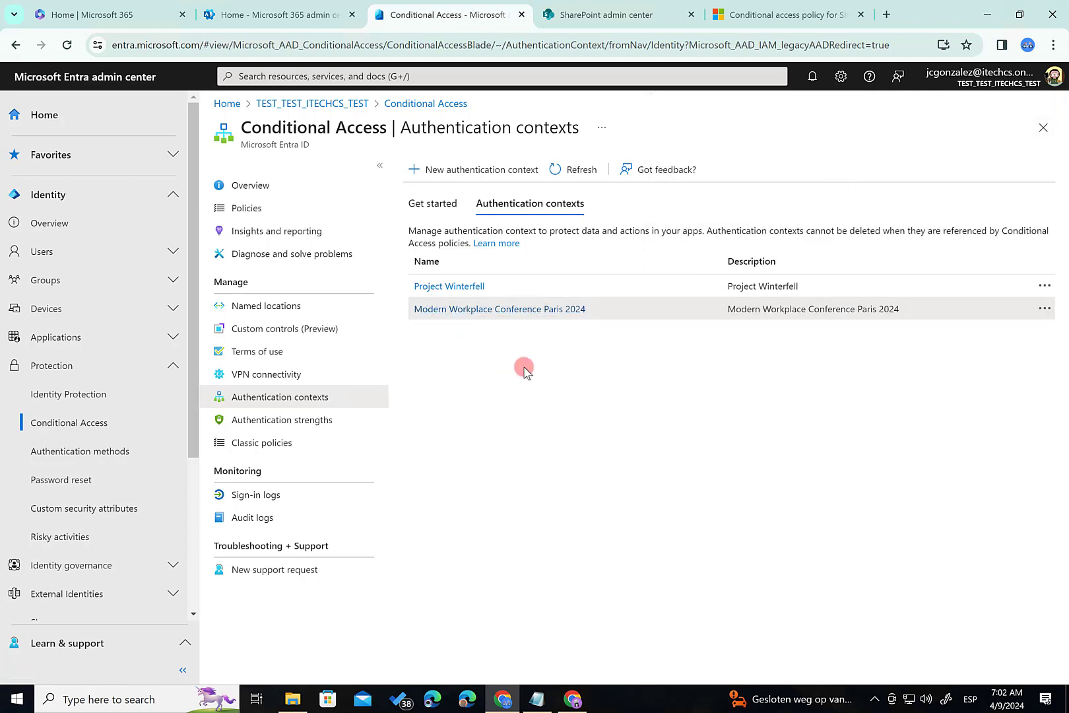
pyautogui.moveTo(262, 212)
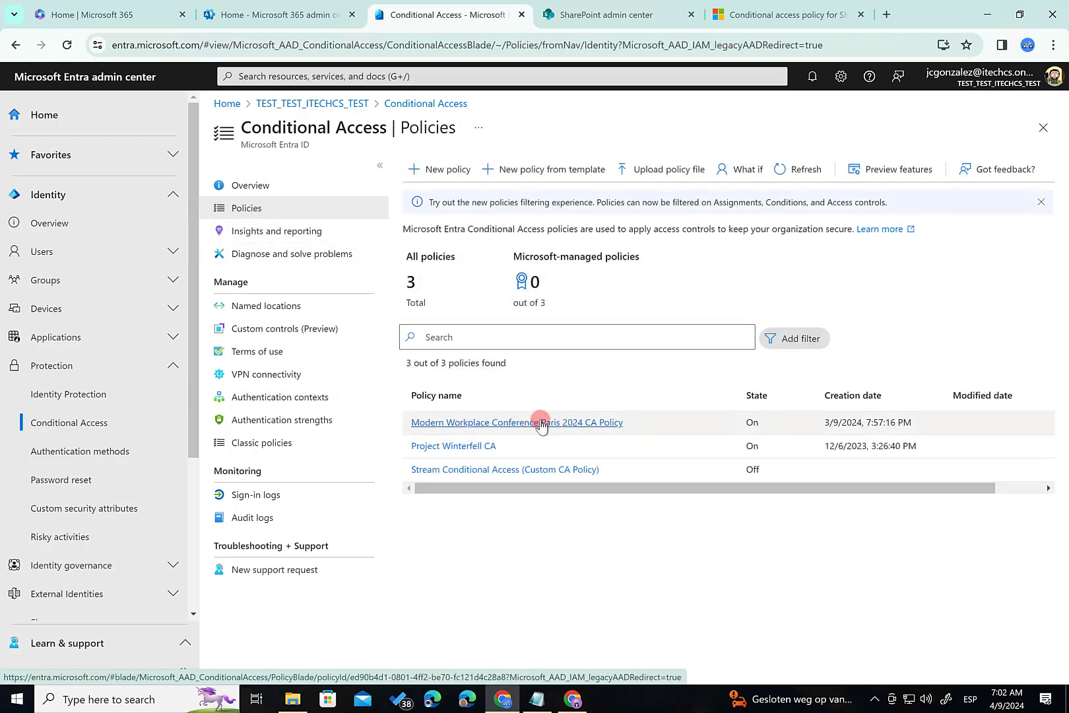
# - Open the Modern Workplace Conference Paris 2024 CA Policy and keep it on selected users
pyautogui.click(517, 423)
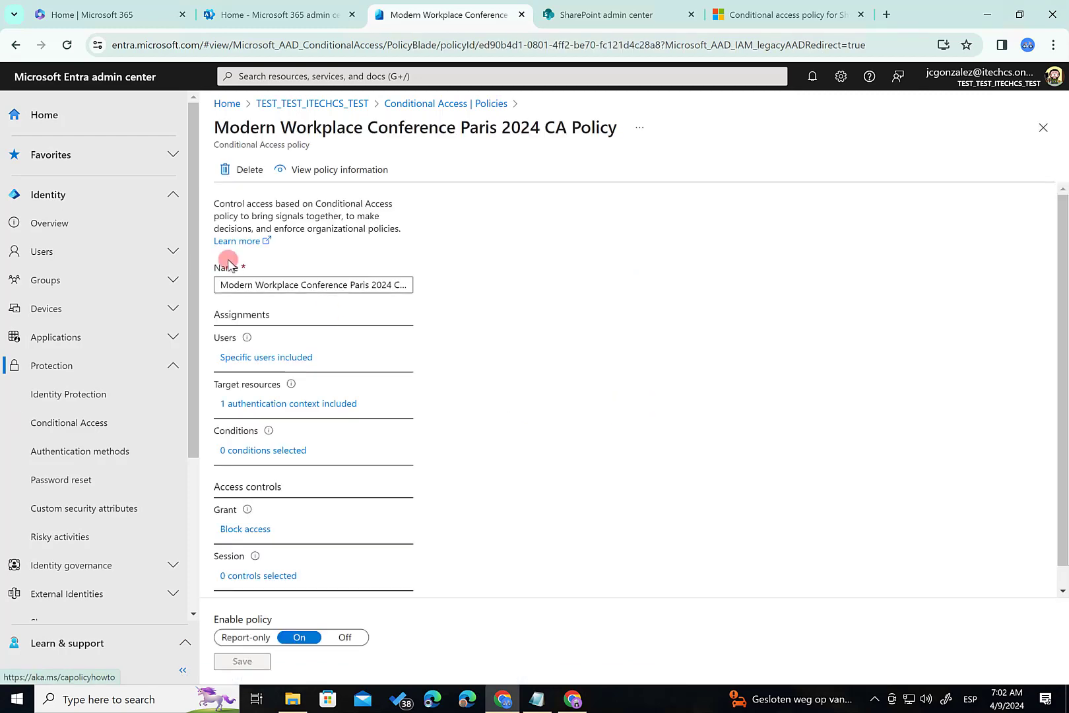
pyautogui.click(266, 357)
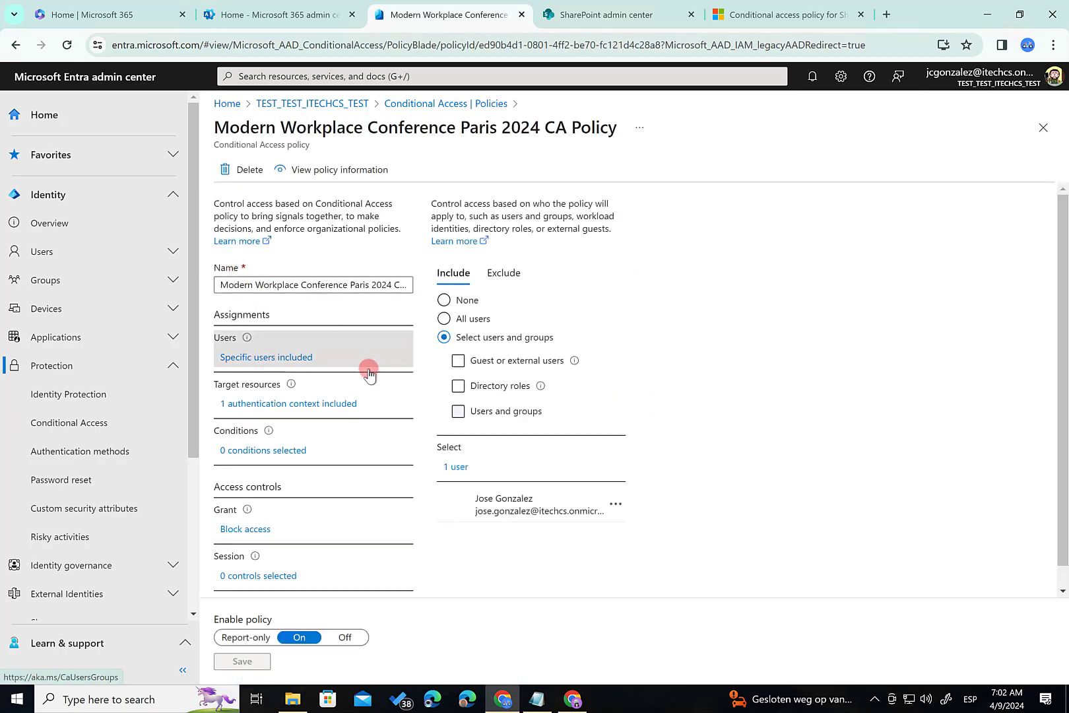
pyautogui.click(457, 411)
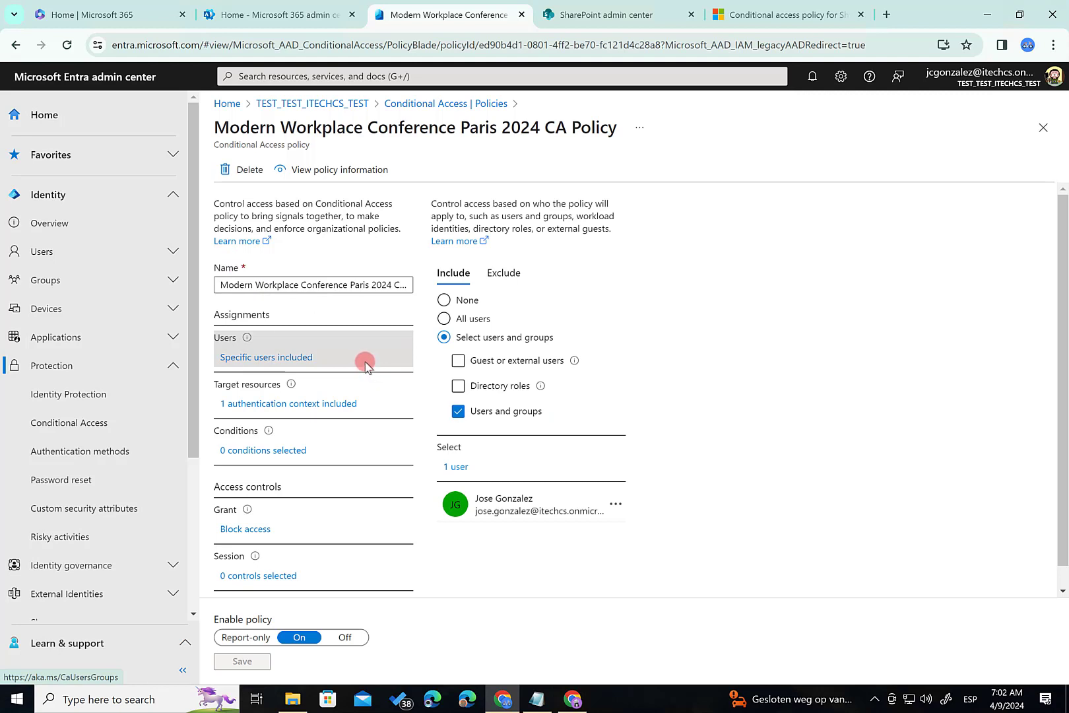
pyautogui.moveTo(391, 308)
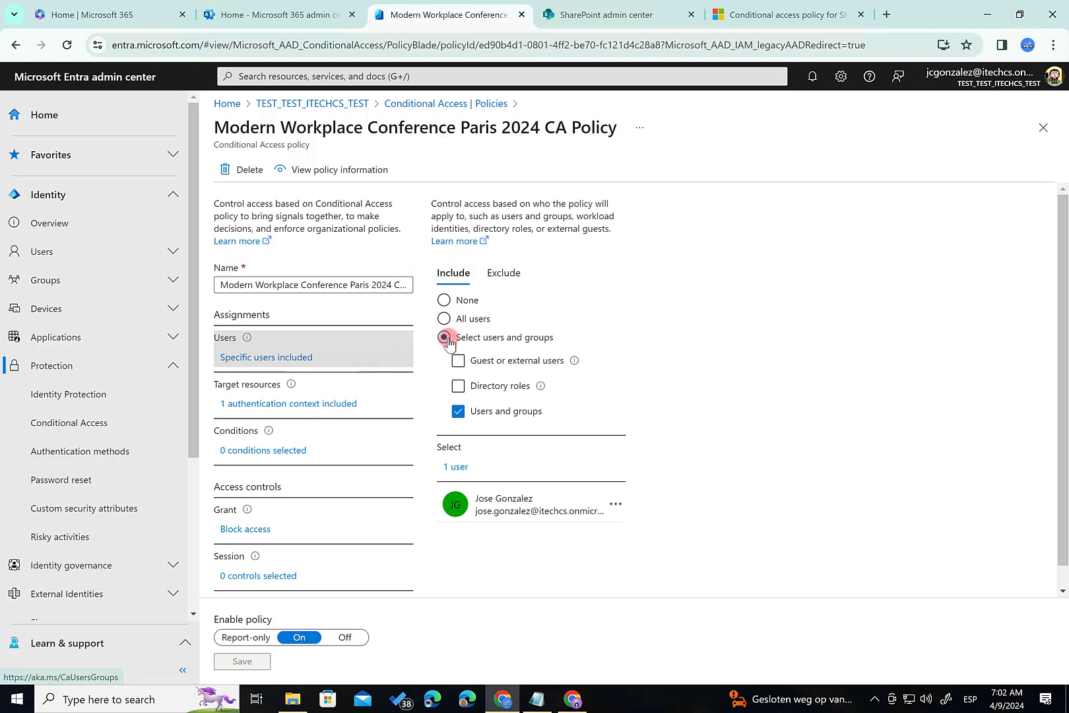
pyautogui.click(444, 338)
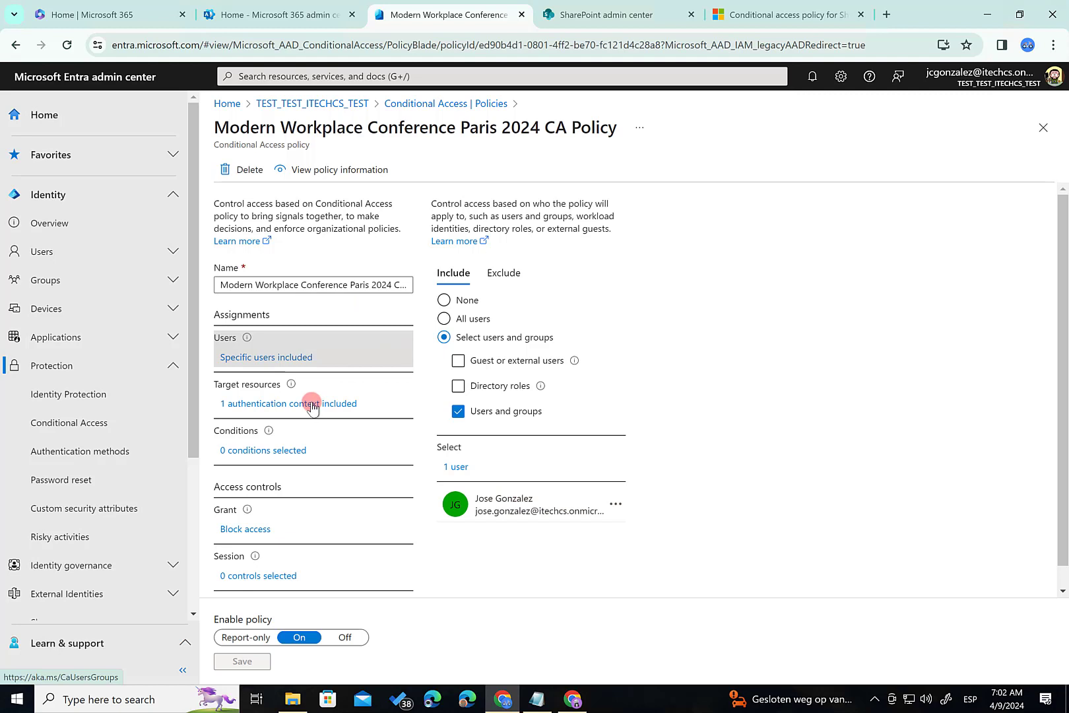
# - Keep the policy's target resources set to the authentication context
pyautogui.click(287, 403)
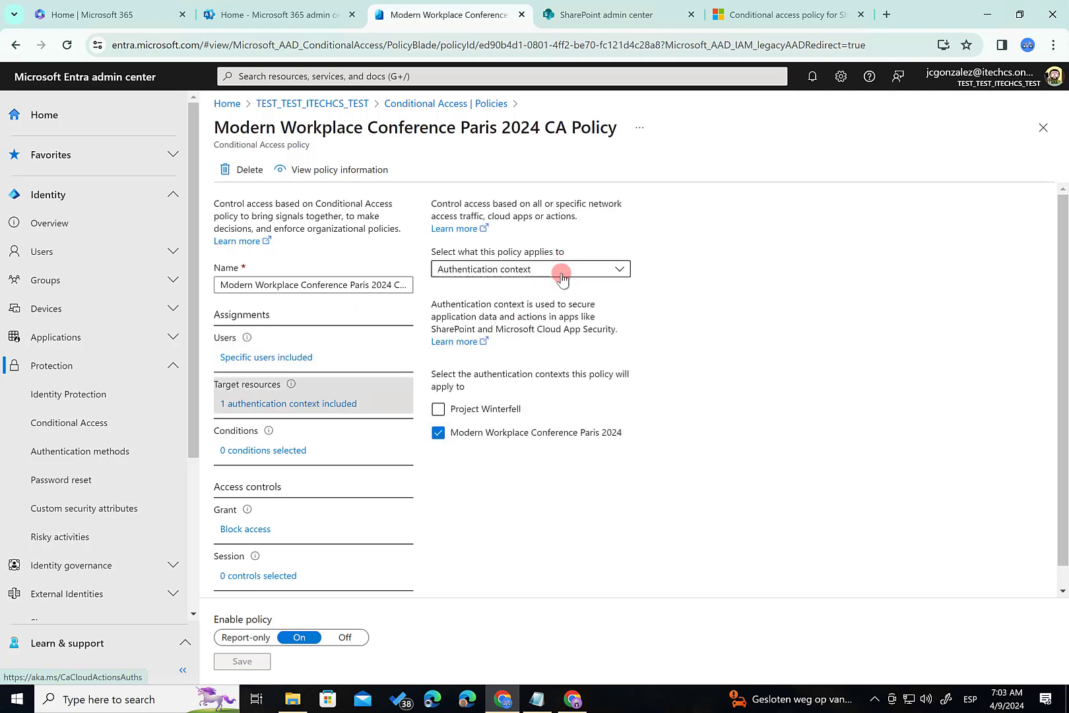
pyautogui.click(529, 269)
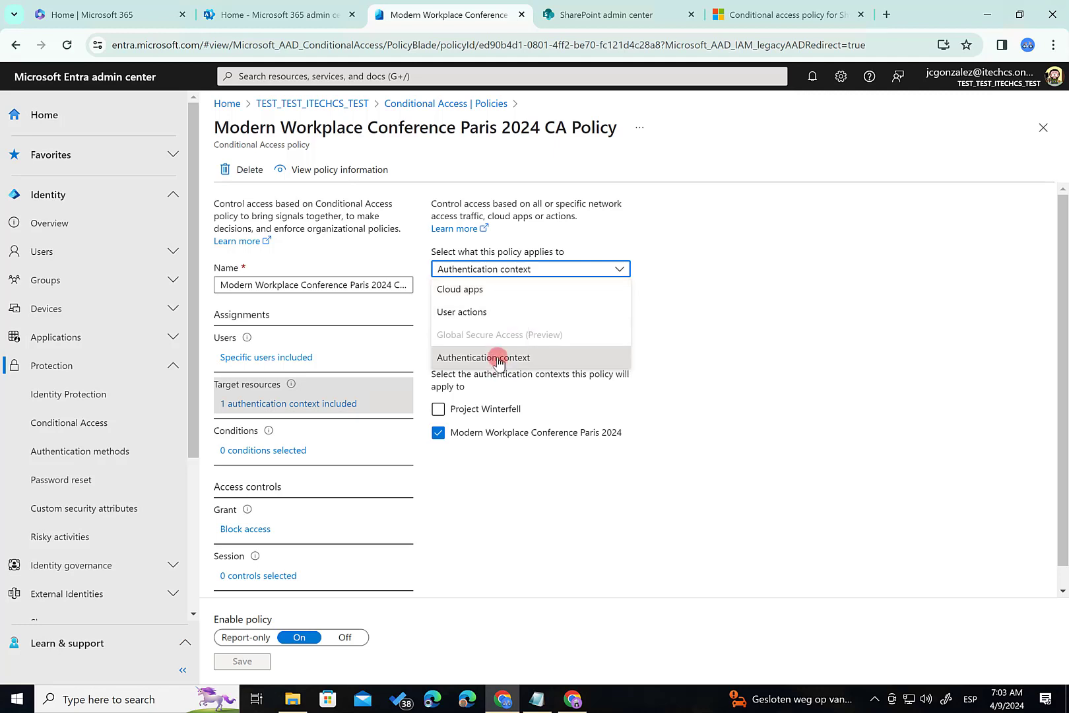
pyautogui.click(482, 357)
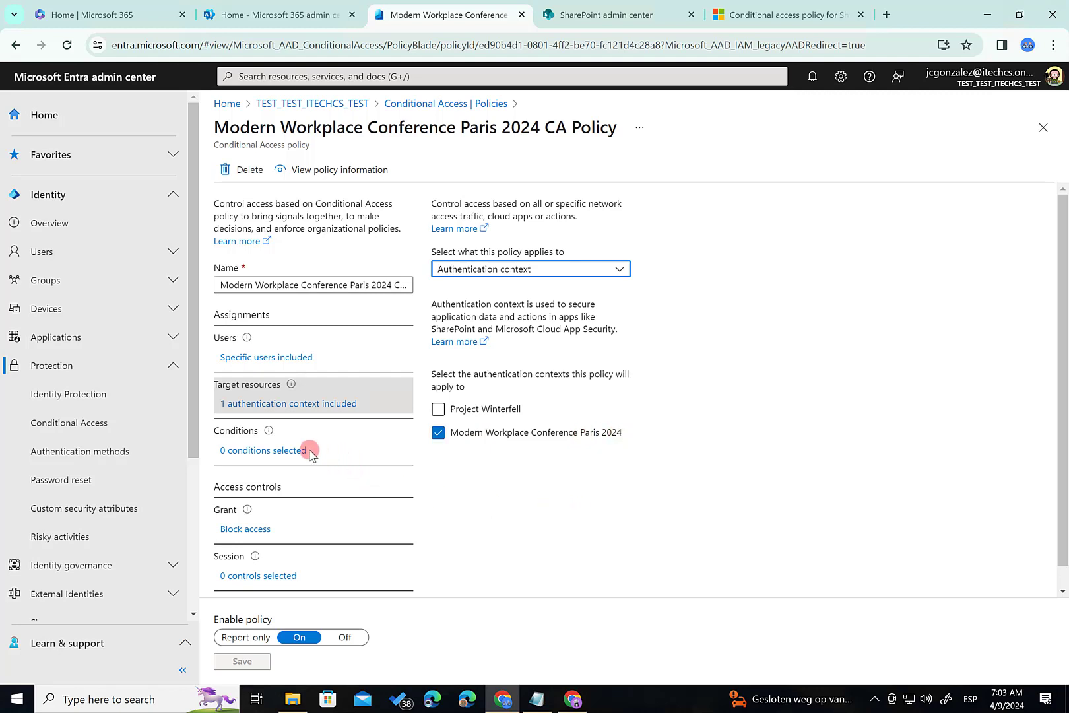
# - Review the policy's conditions, all unconfigured, including user risk and sign-in risk
pyautogui.click(262, 449)
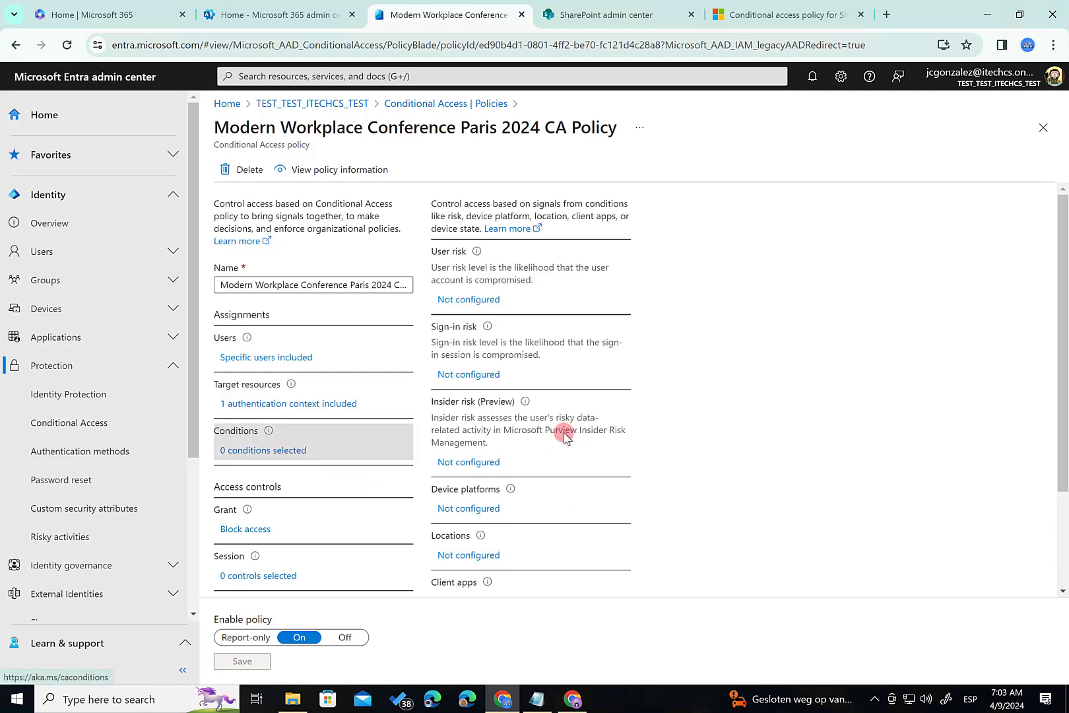
pyautogui.moveTo(497, 289)
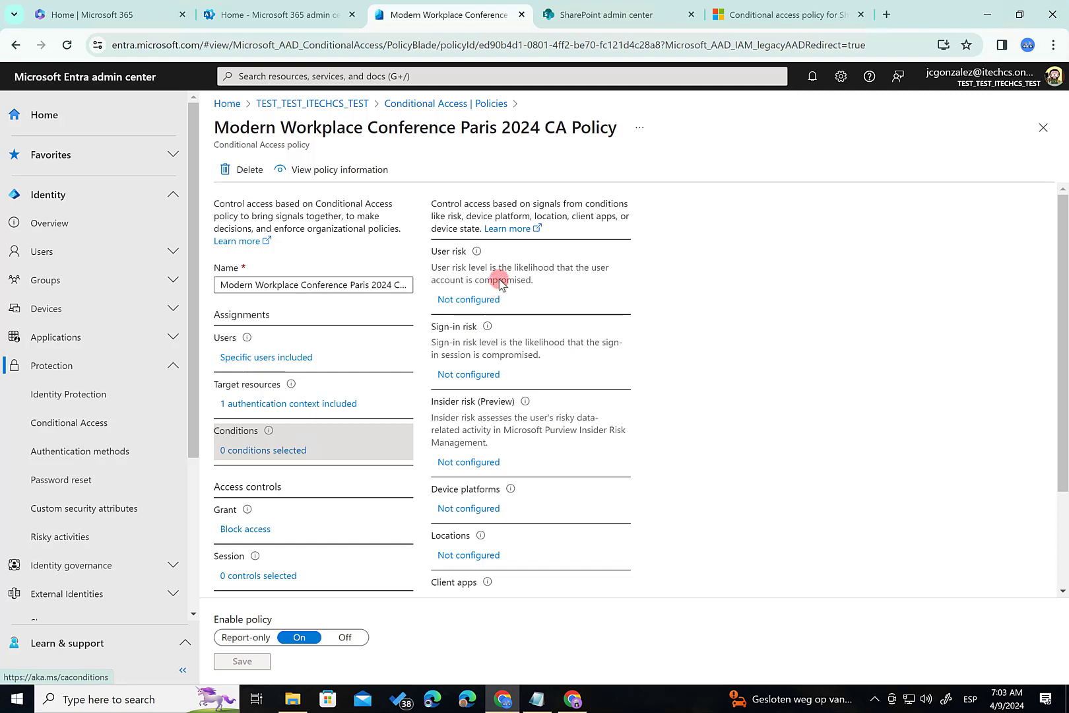
pyautogui.moveTo(502, 348)
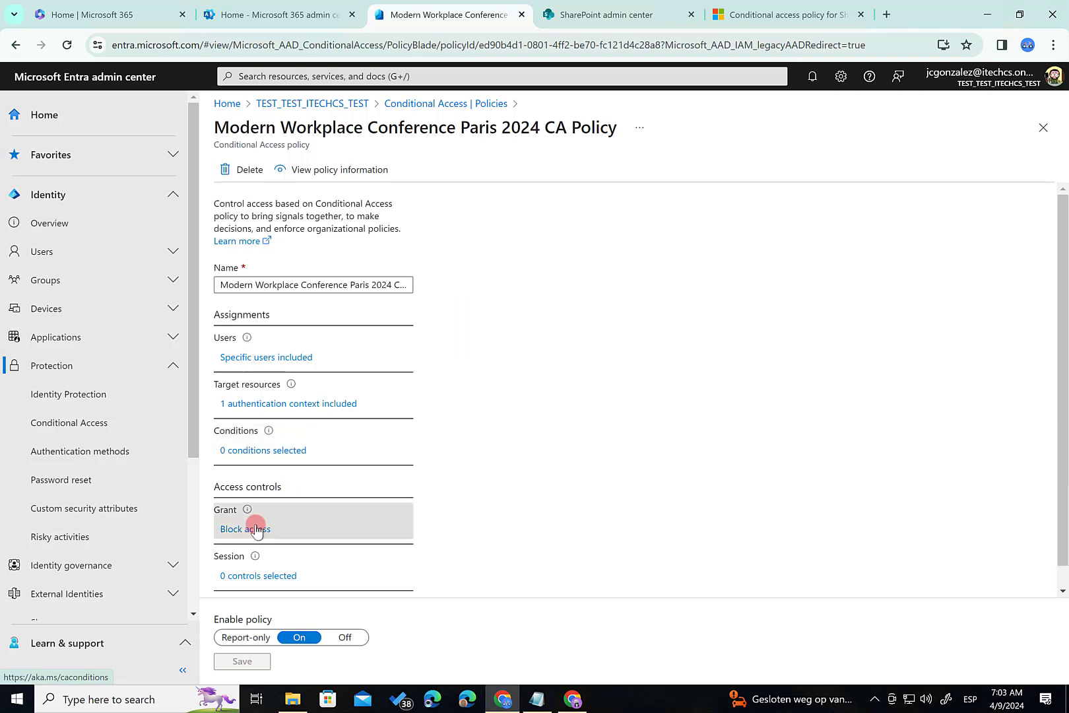
# - Check that the policy's Grant setting is Block access
pyautogui.click(244, 529)
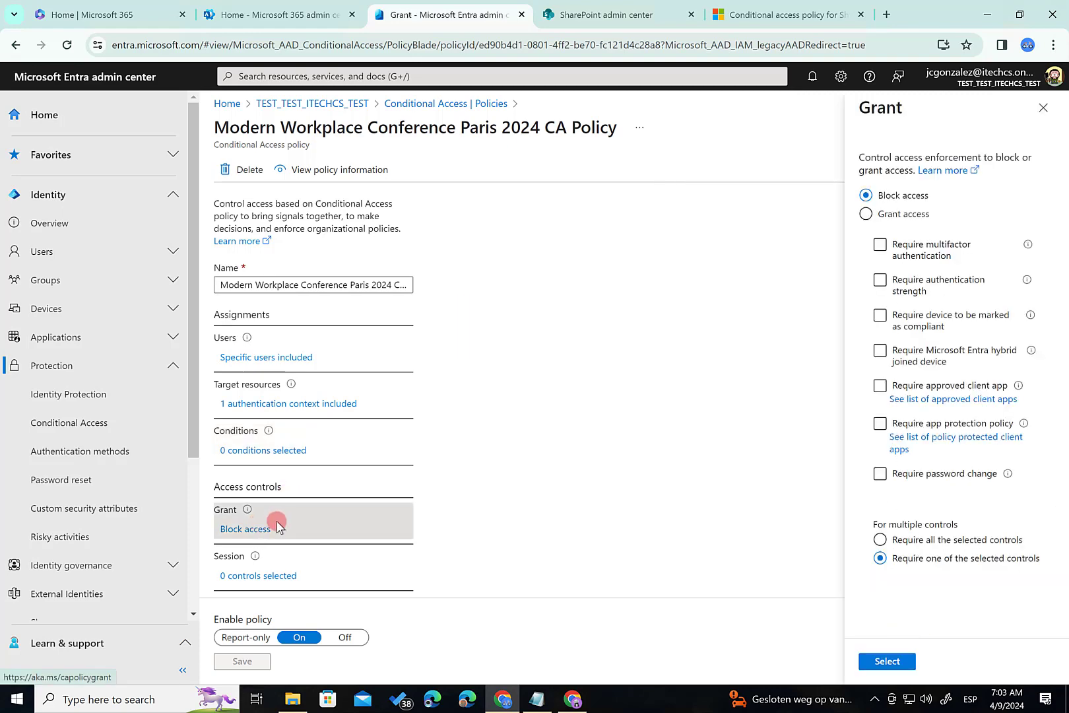
pyautogui.moveTo(798, 399)
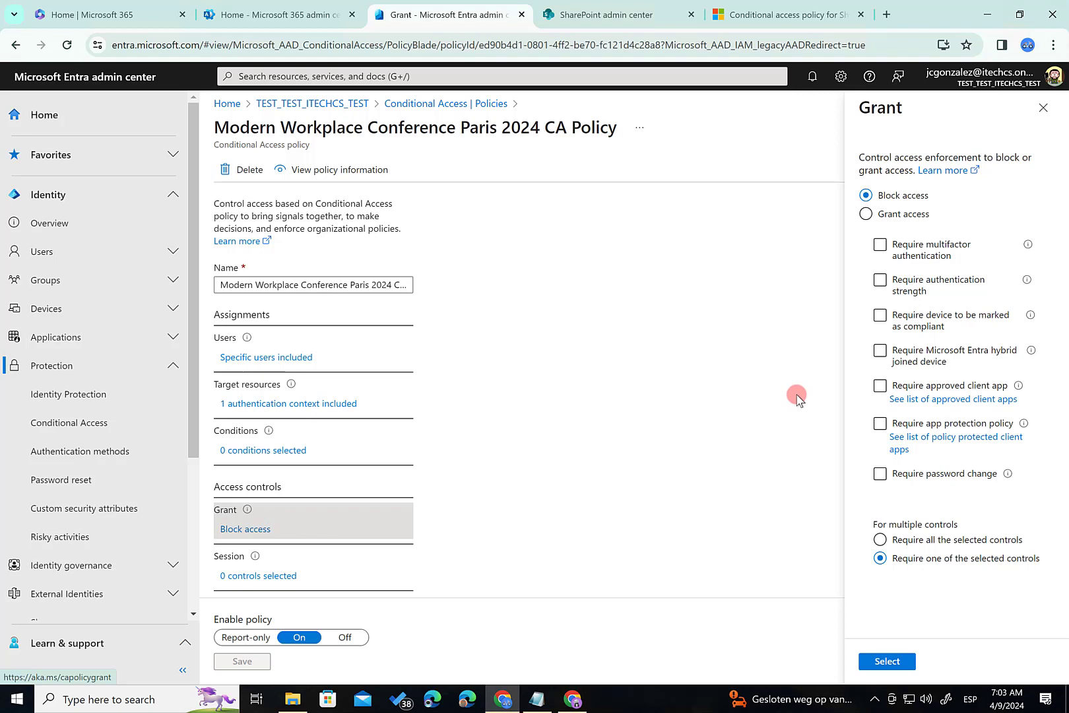
pyautogui.moveTo(429, 553)
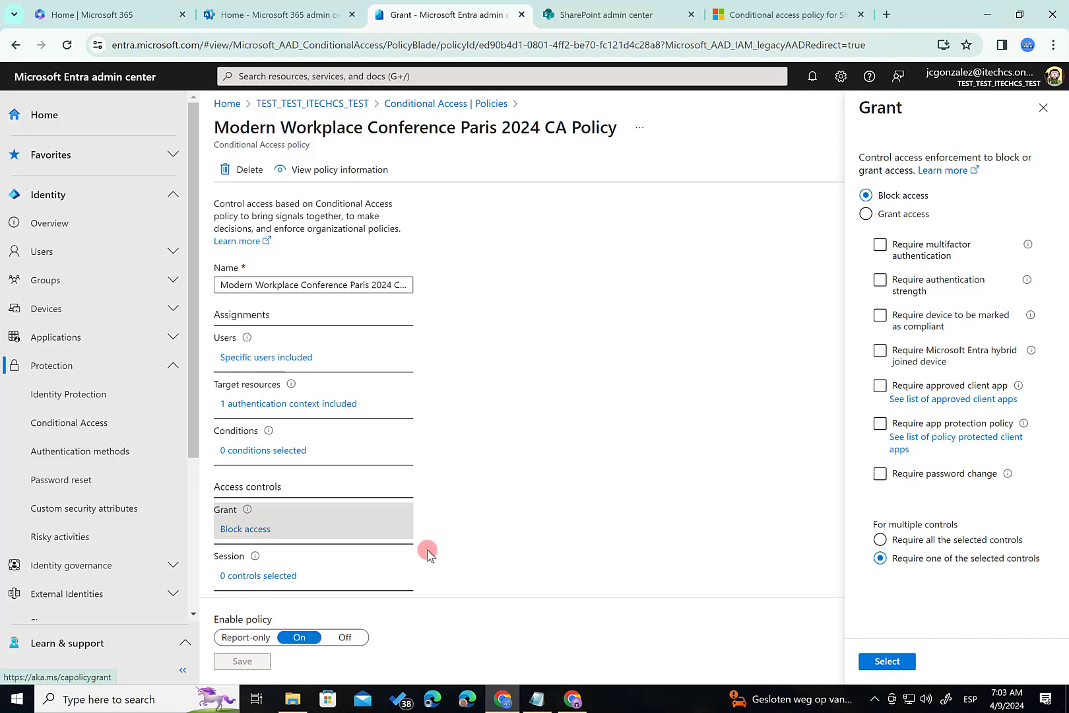
pyautogui.moveTo(803, 367)
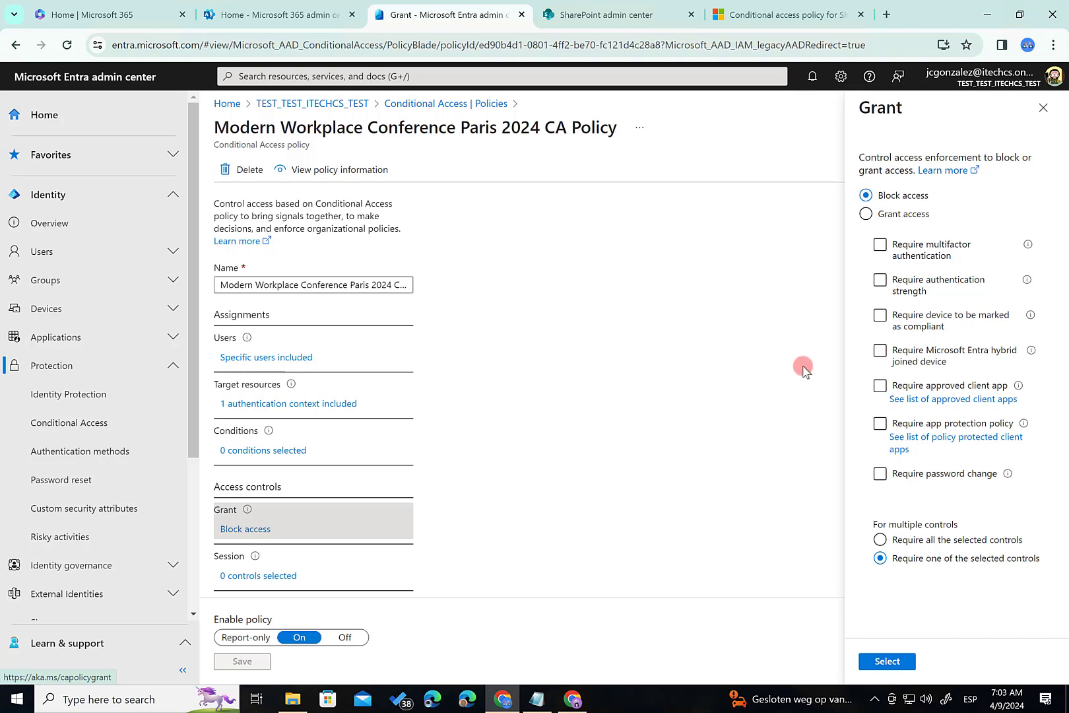
pyautogui.moveTo(791, 375)
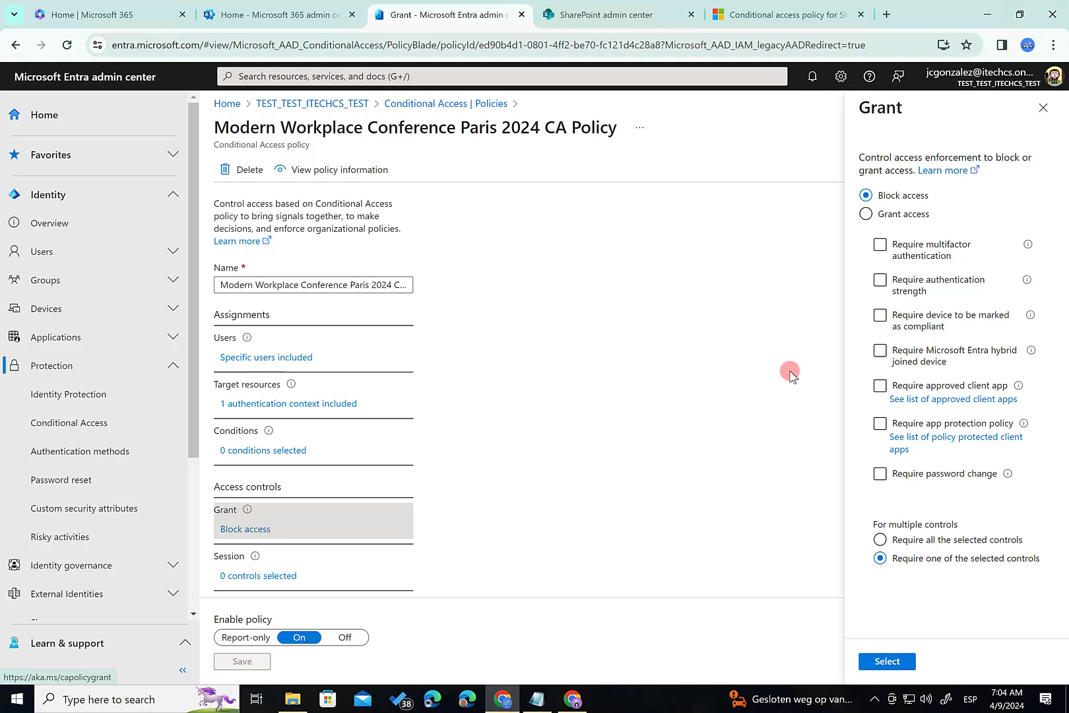
pyautogui.moveTo(438, 480)
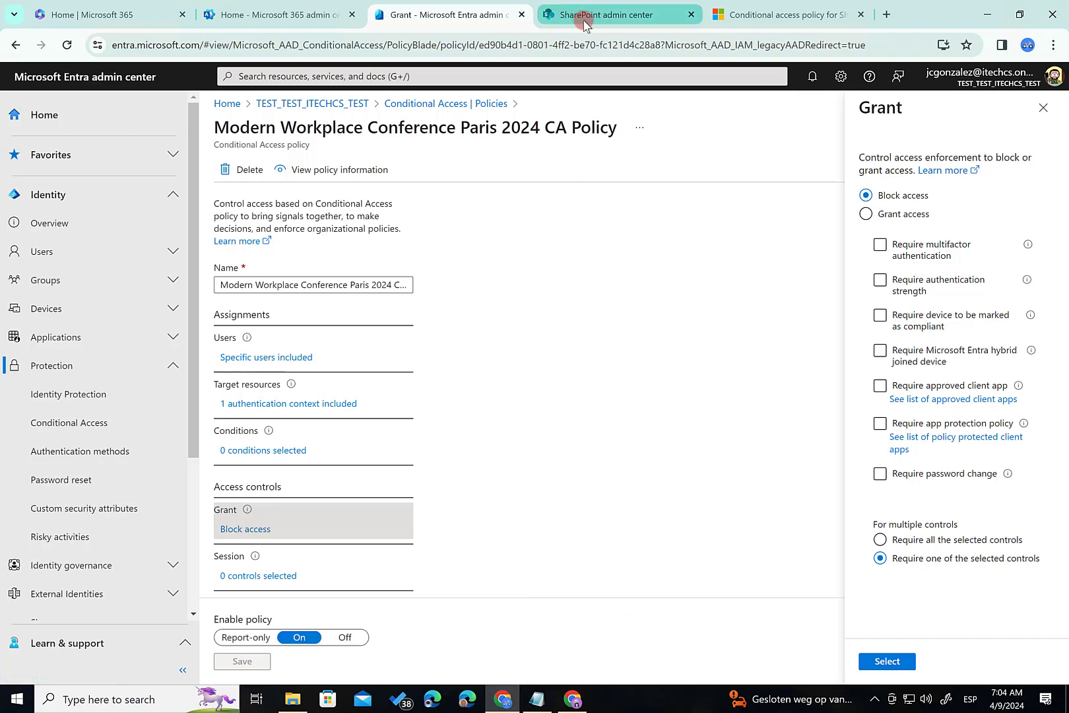
# - Open the MWCP 2024 Team site from Active sites and view its settings
pyautogui.click(617, 15)
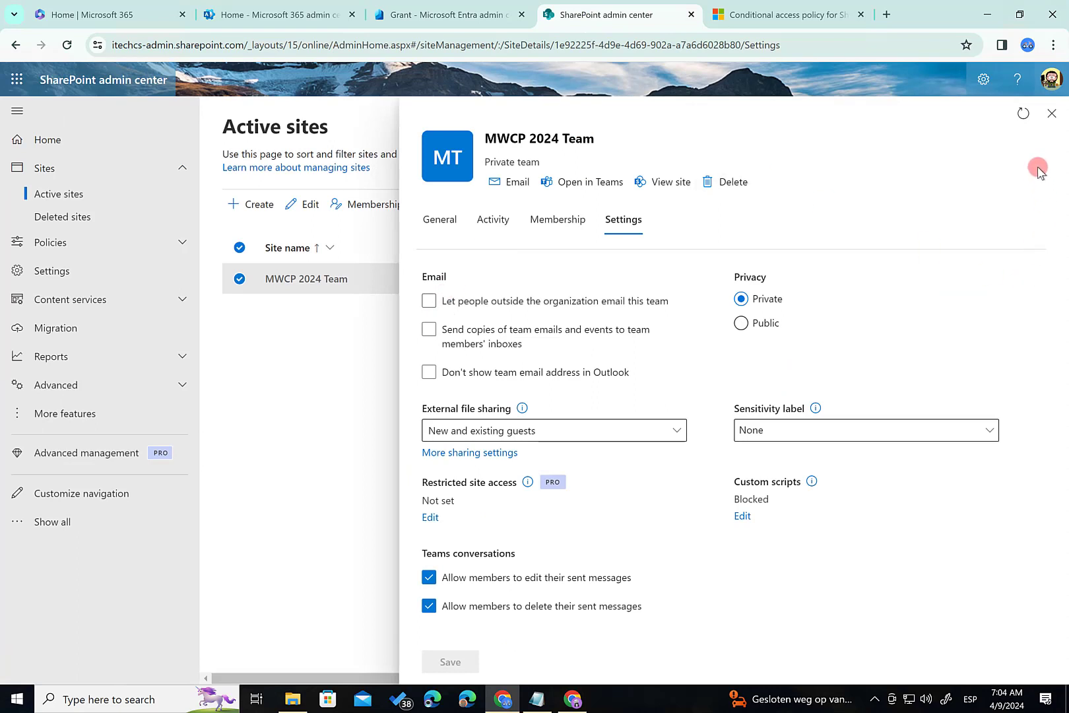
pyautogui.moveTo(508, 130)
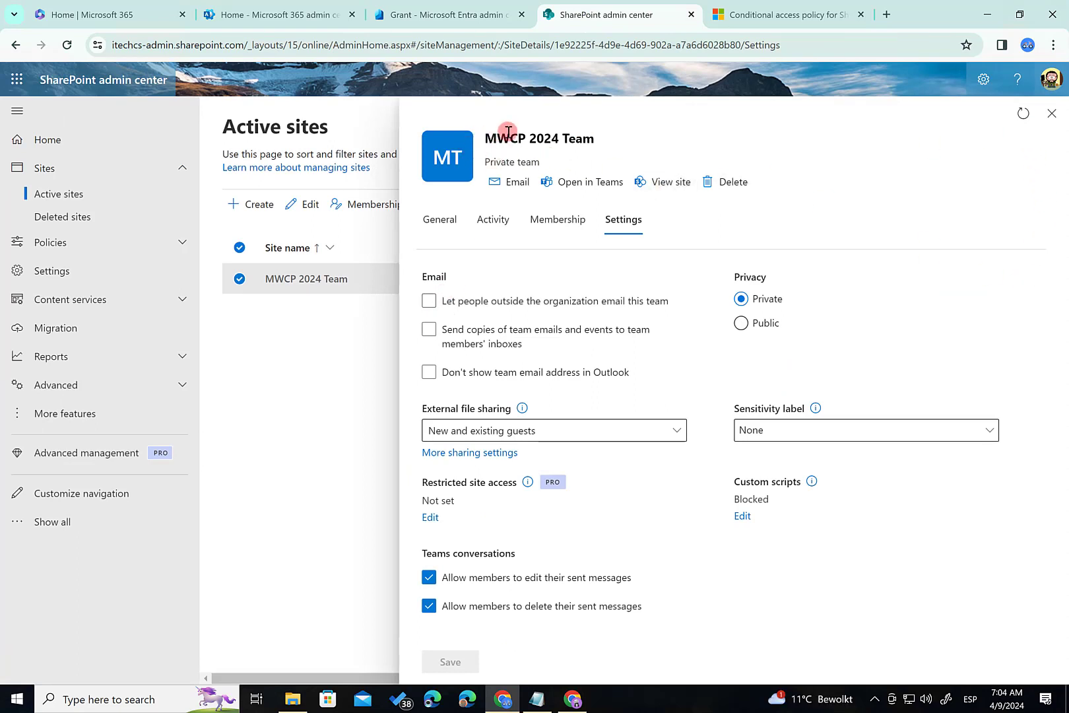
pyautogui.moveTo(628, 147)
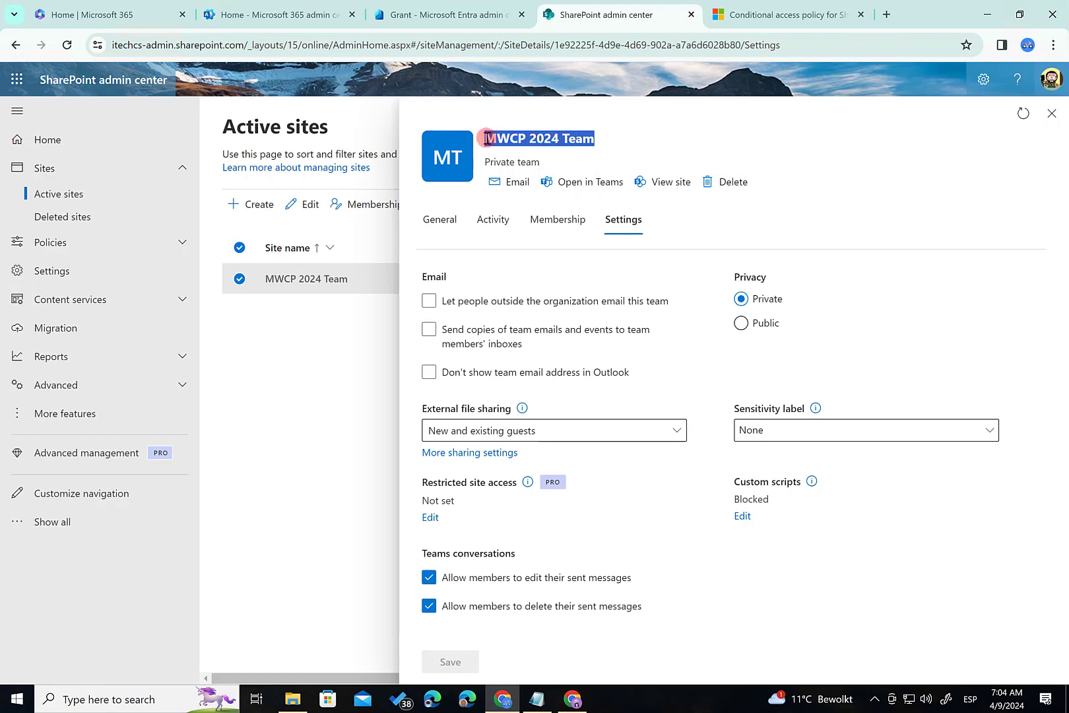
pyautogui.doubleClick(537, 139)
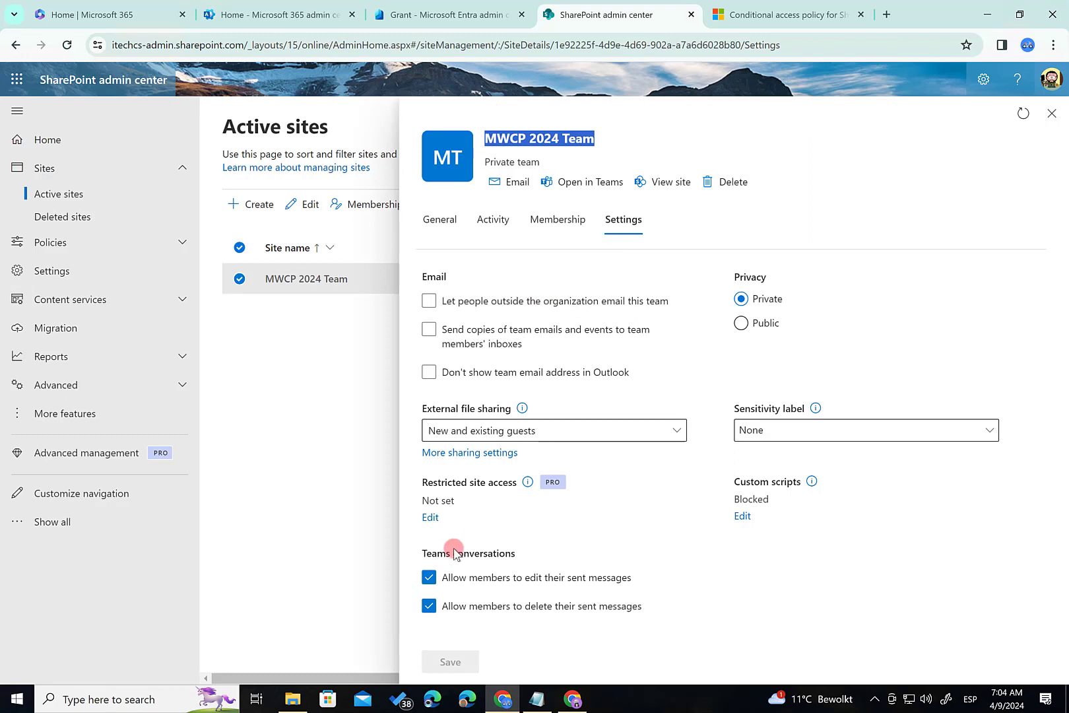
pyautogui.moveTo(465, 507)
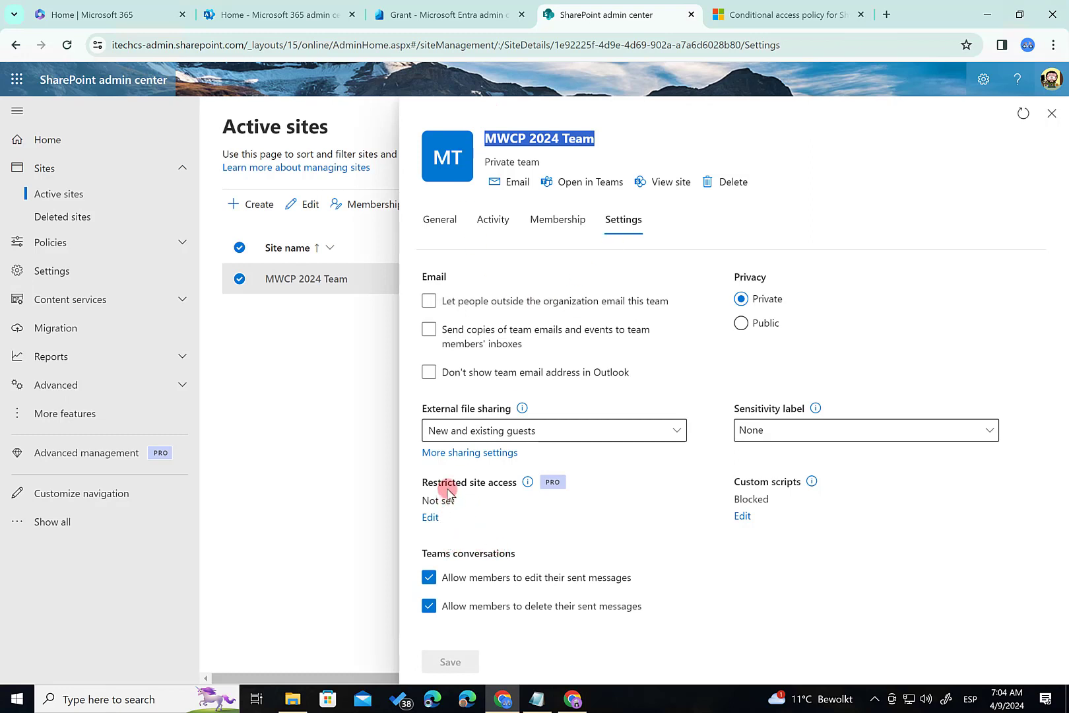
pyautogui.moveTo(481, 496)
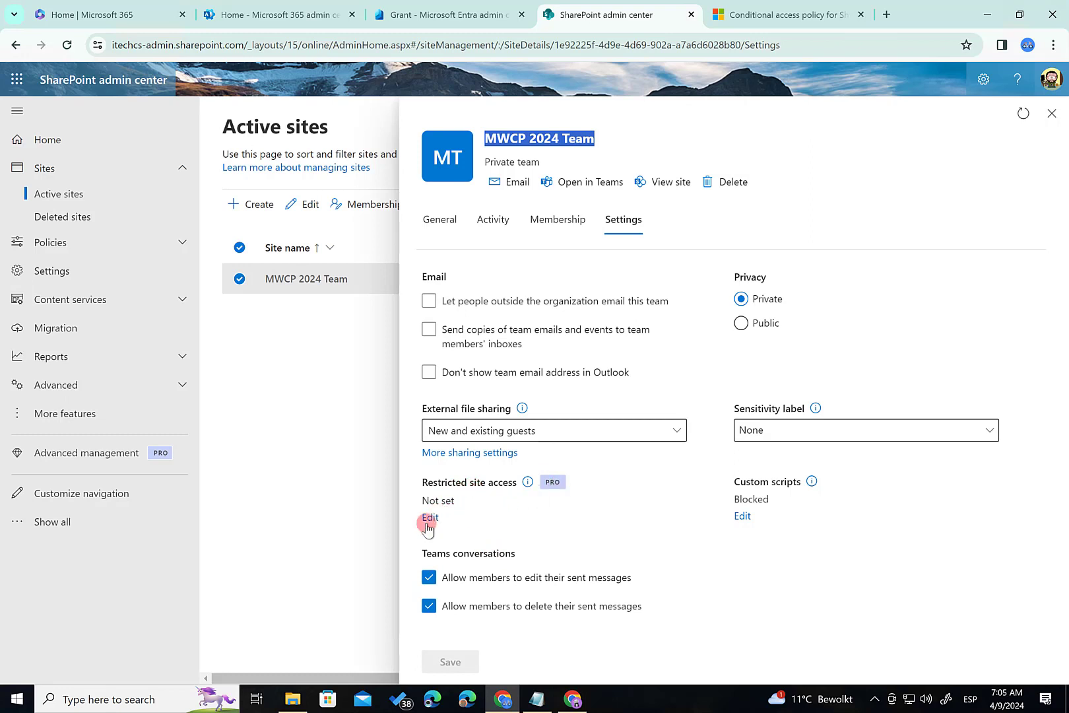
pyautogui.click(429, 372)
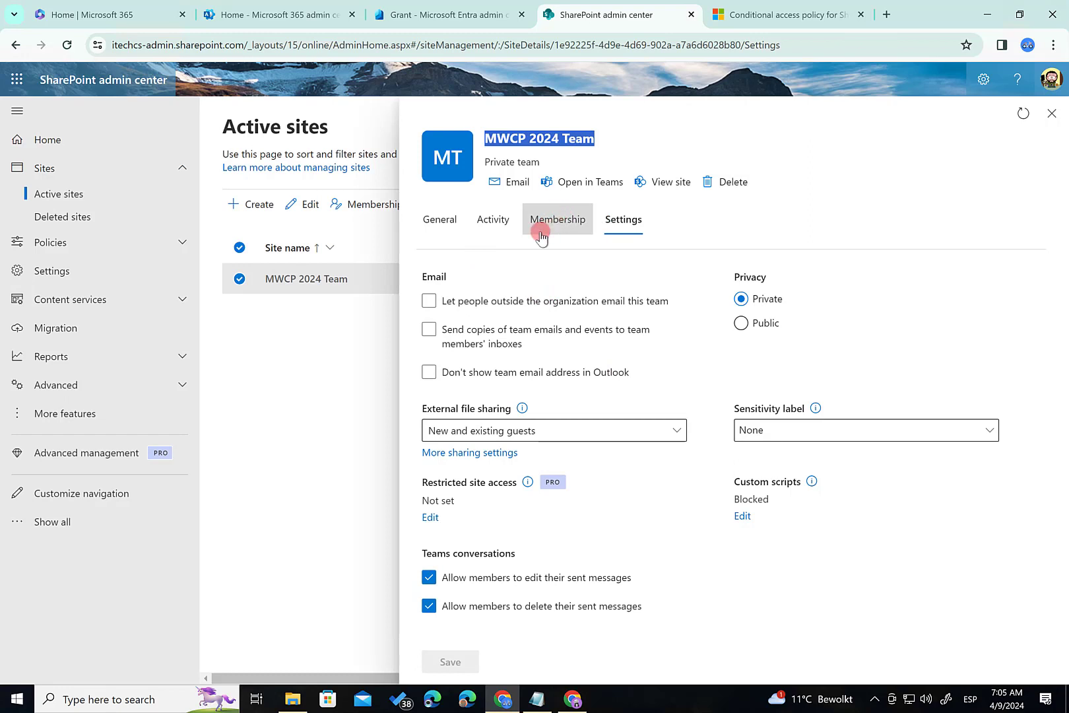
pyautogui.click(557, 219)
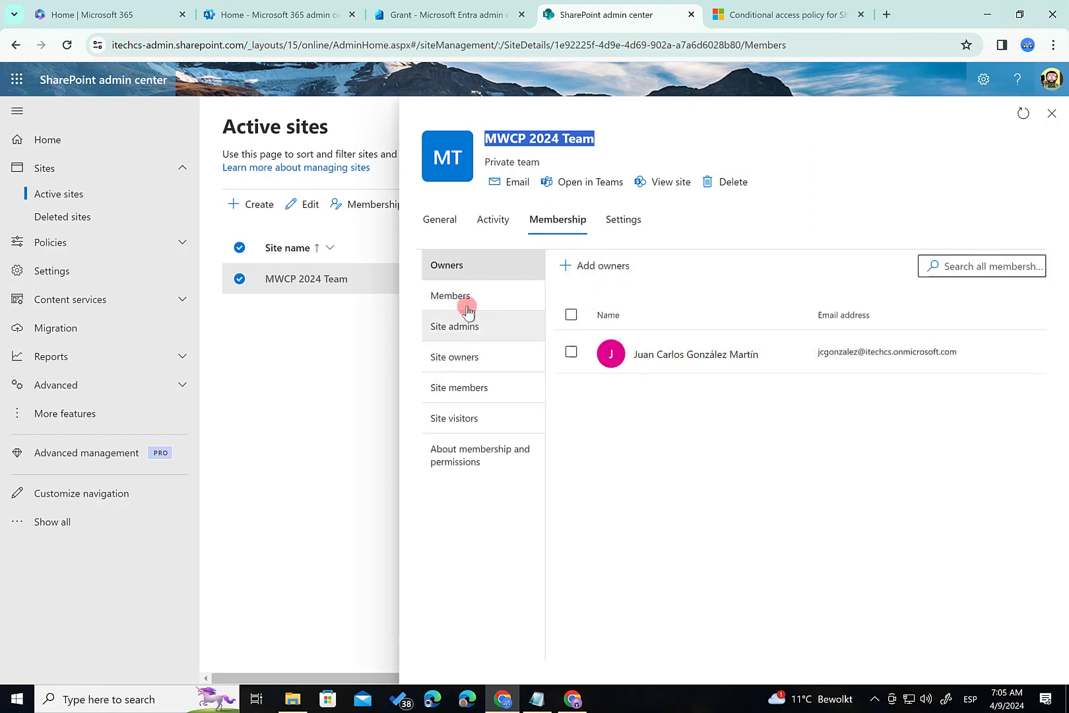
pyautogui.click(451, 296)
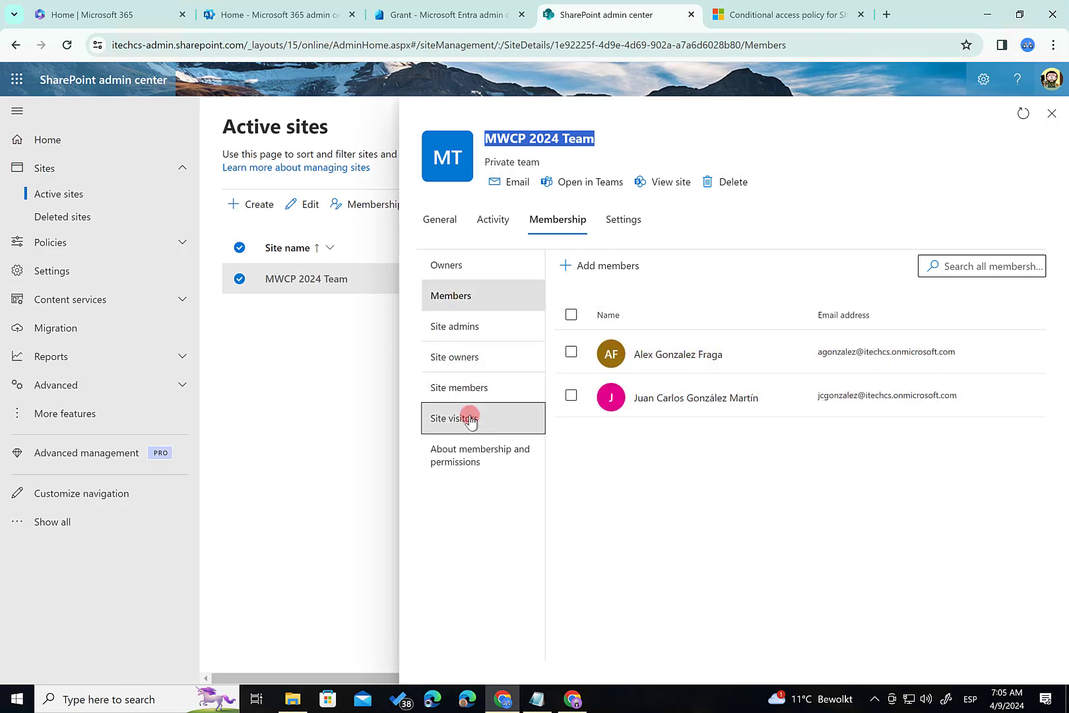
pyautogui.click(460, 418)
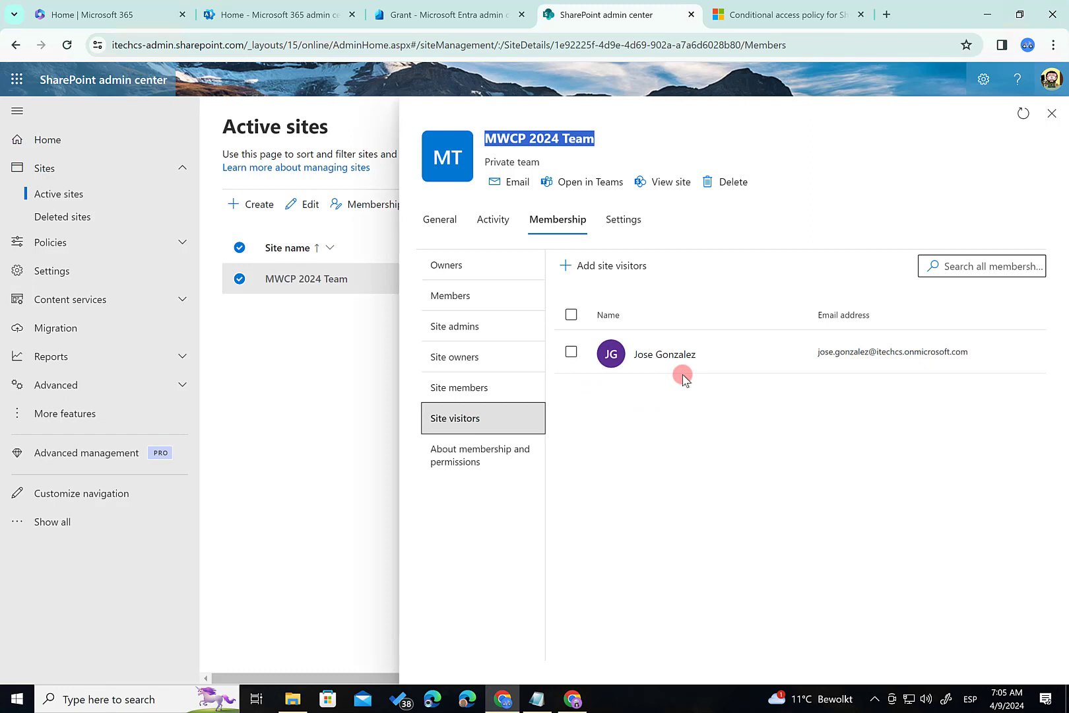
pyautogui.moveTo(677, 381)
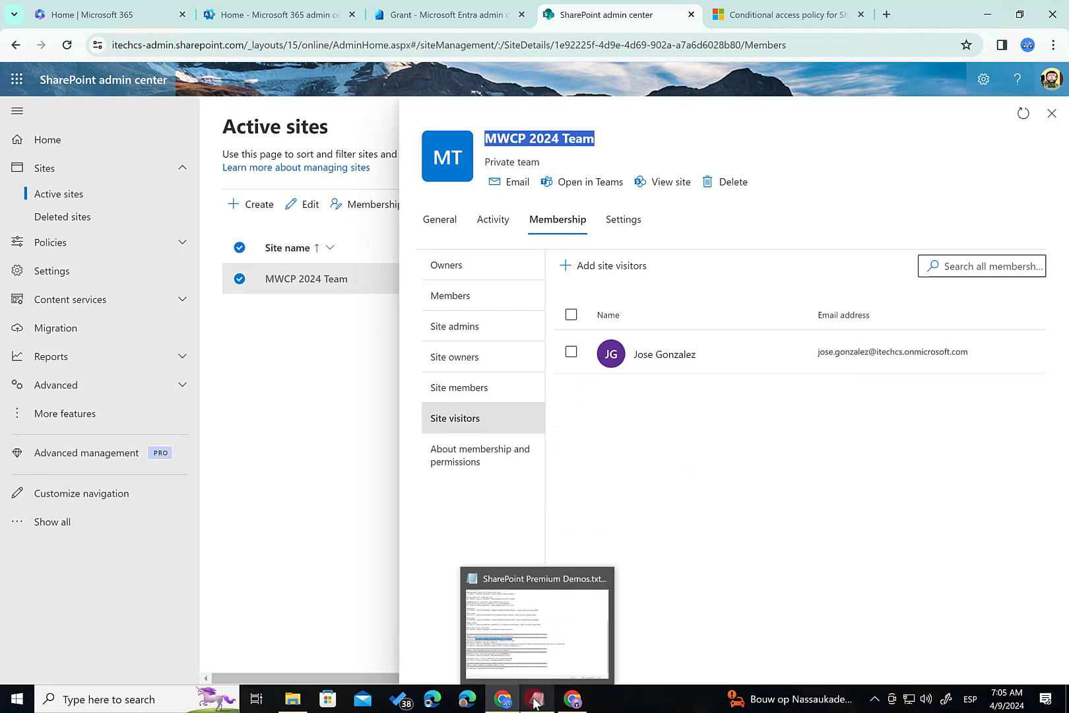
pyautogui.moveTo(534, 699)
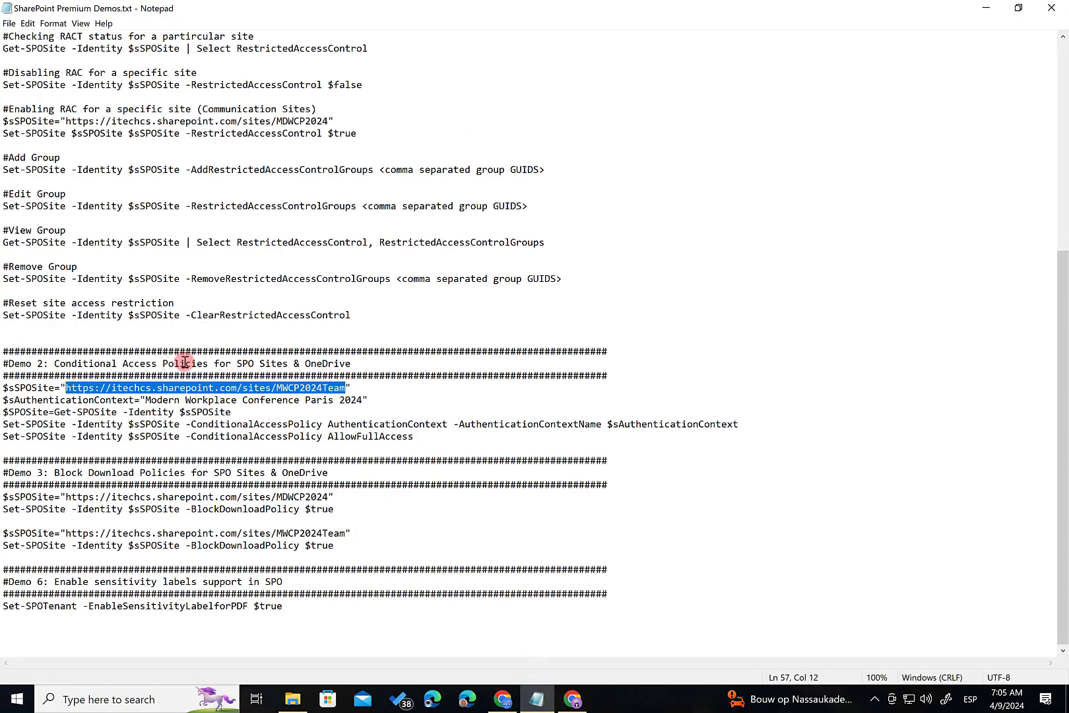
pyautogui.moveTo(171, 401)
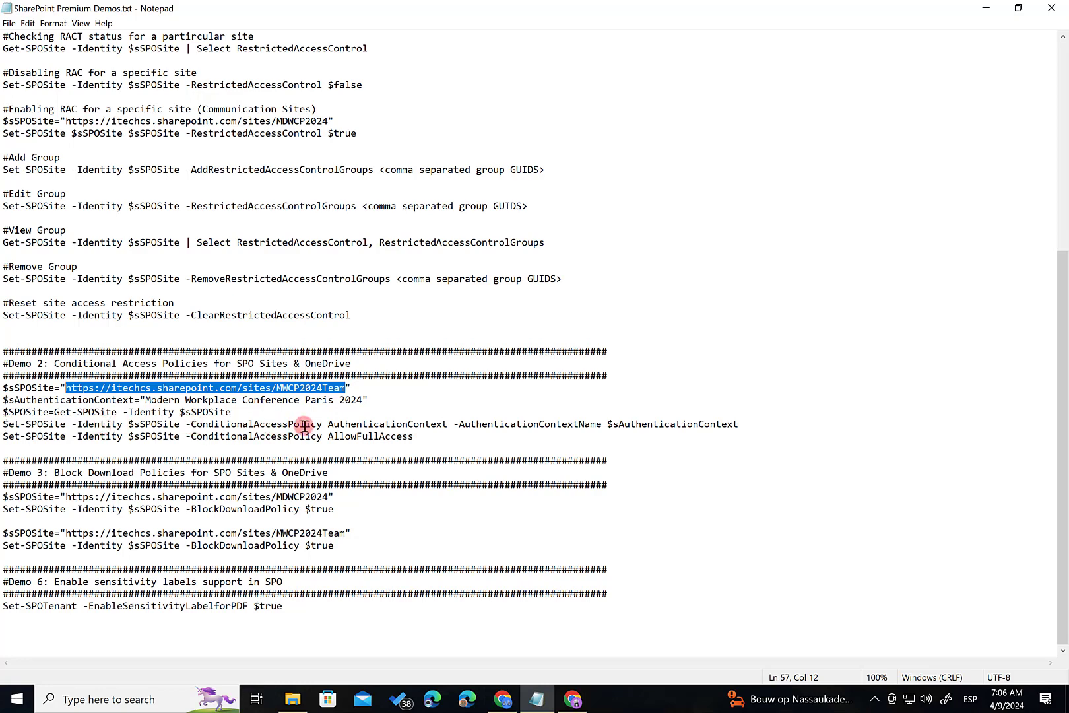
pyautogui.moveTo(332, 424)
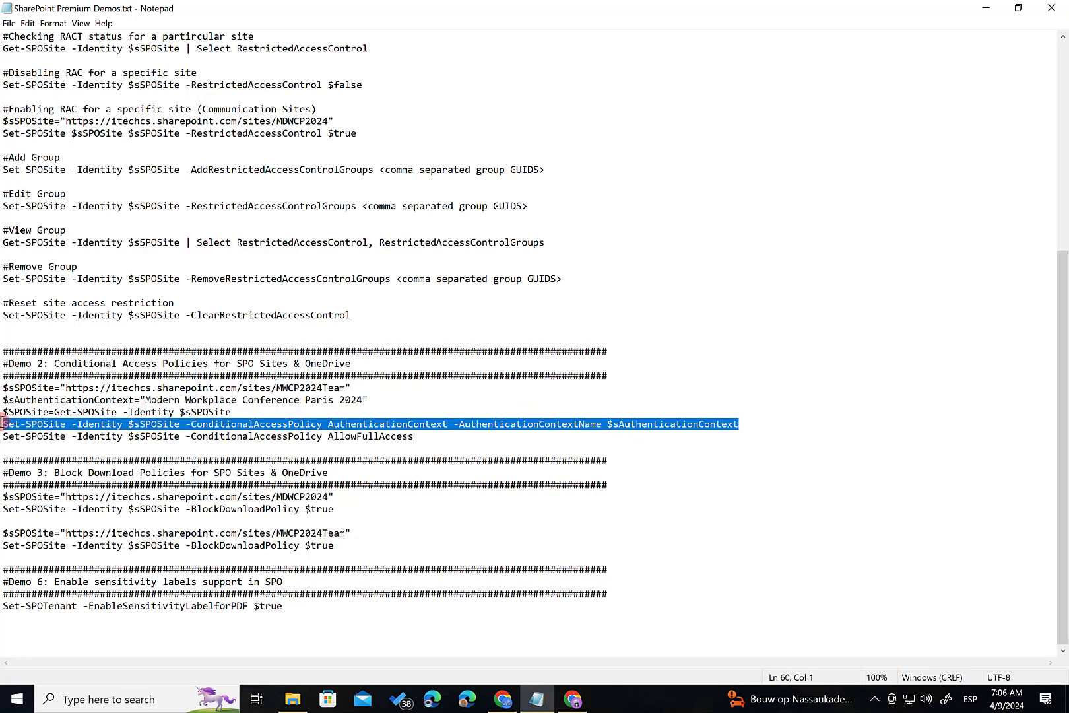
# - Select the Set-SPOSite authentication context command and the MWCP2024Team site URL
pyautogui.click(416, 436)
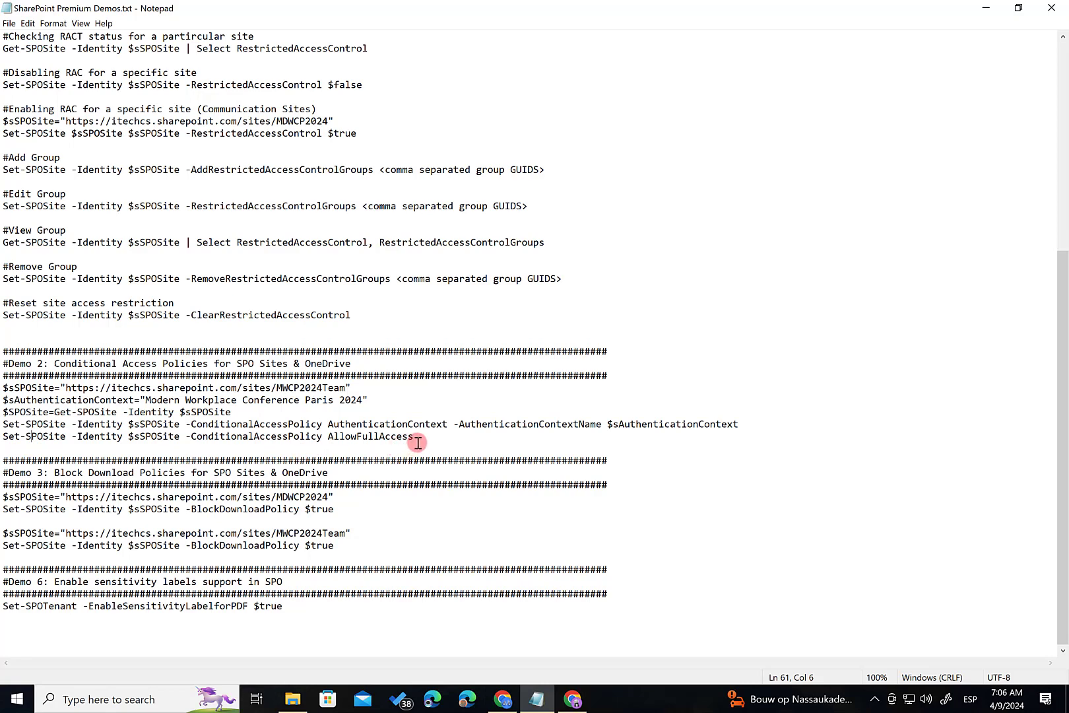
pyautogui.moveTo(678, 430)
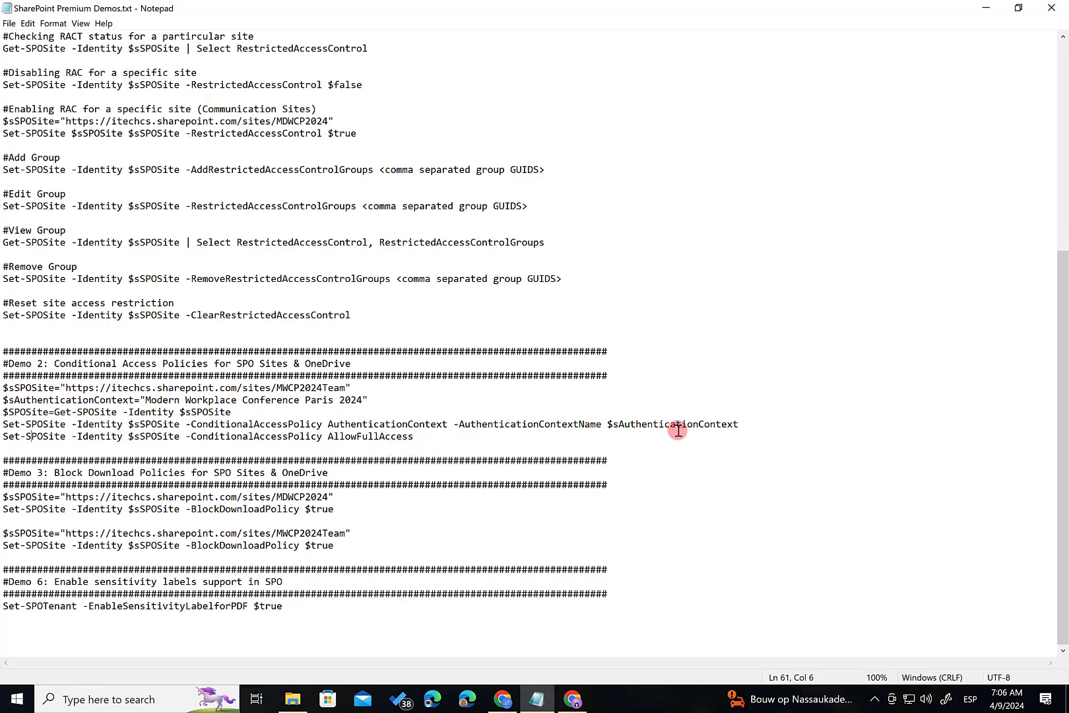
pyautogui.tripleClick(204, 436)
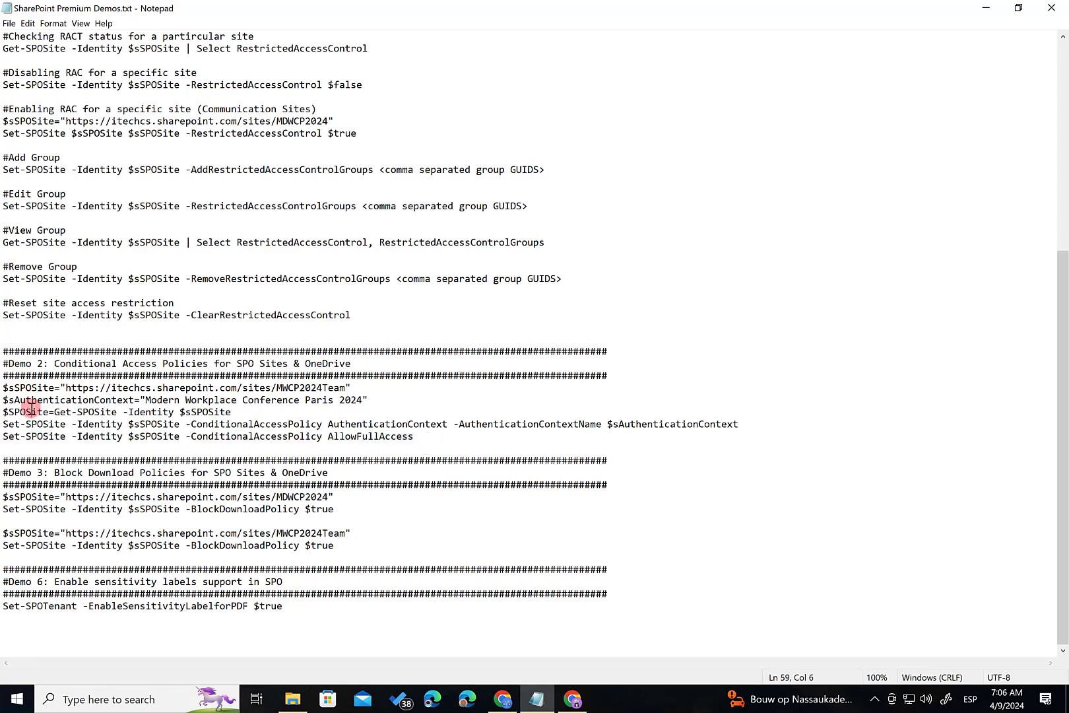
pyautogui.moveTo(6, 424); pyautogui.dragTo(641, 424)
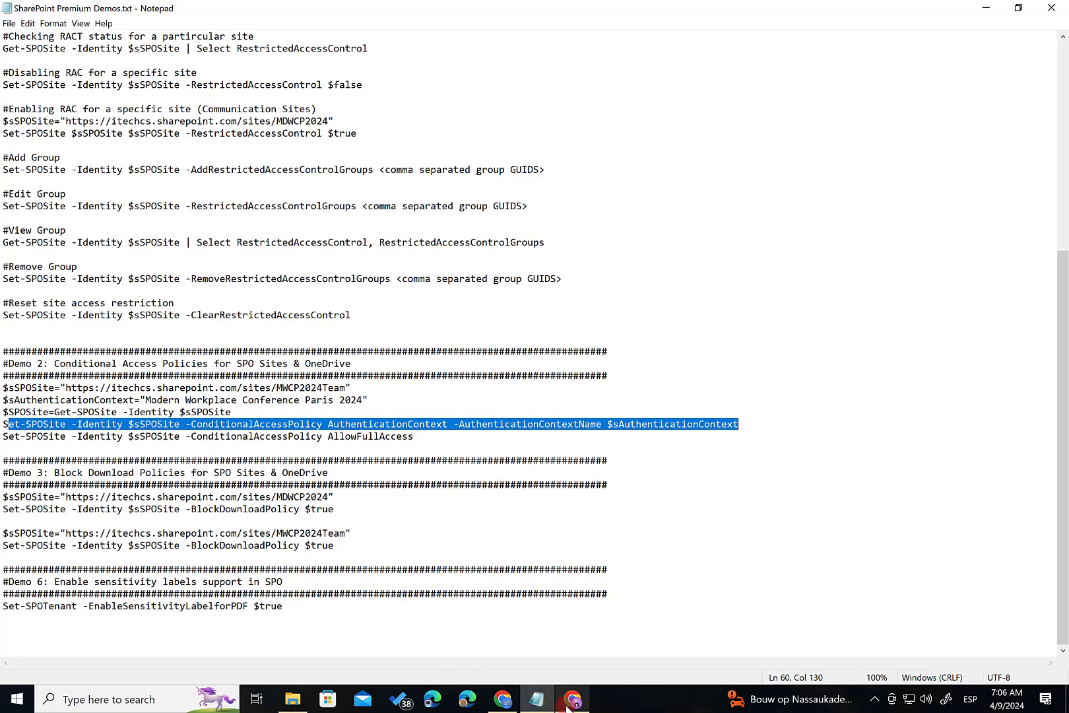
pyautogui.click(217, 400)
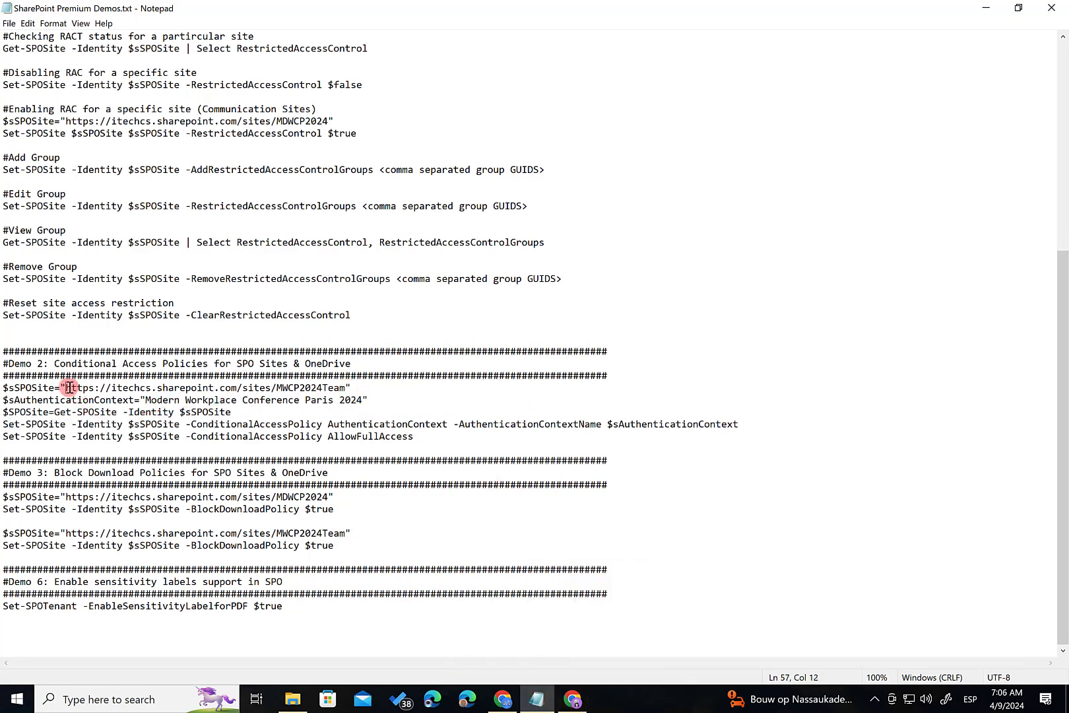
pyautogui.moveTo(67, 388); pyautogui.dragTo(344, 387)
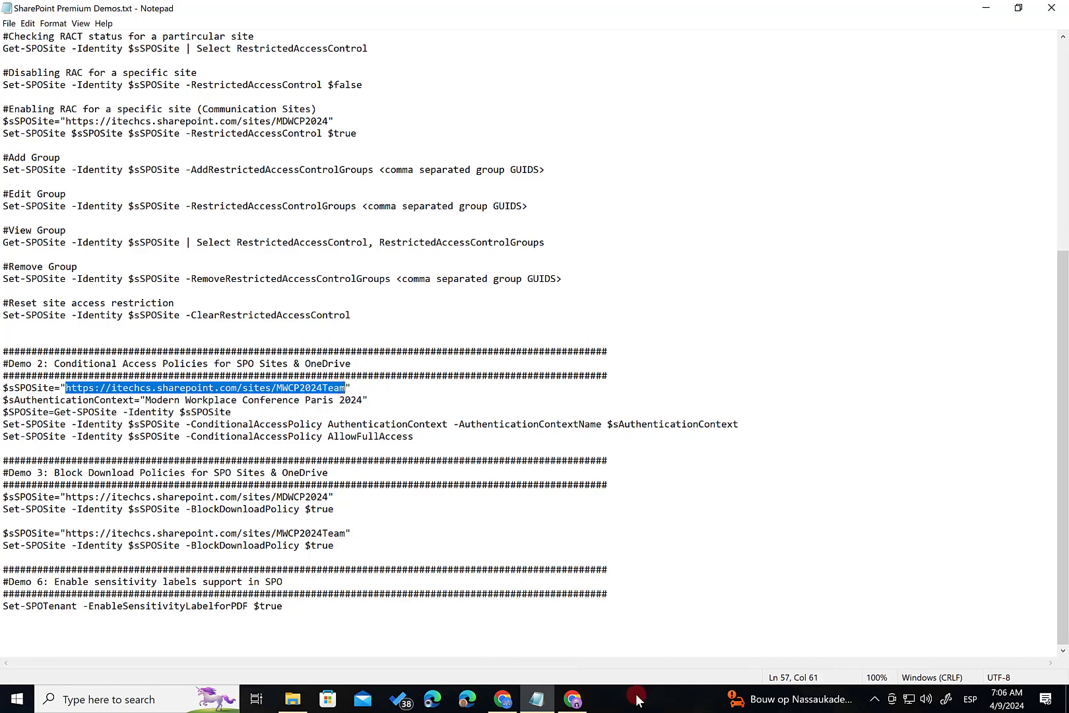
pyautogui.click(571, 698)
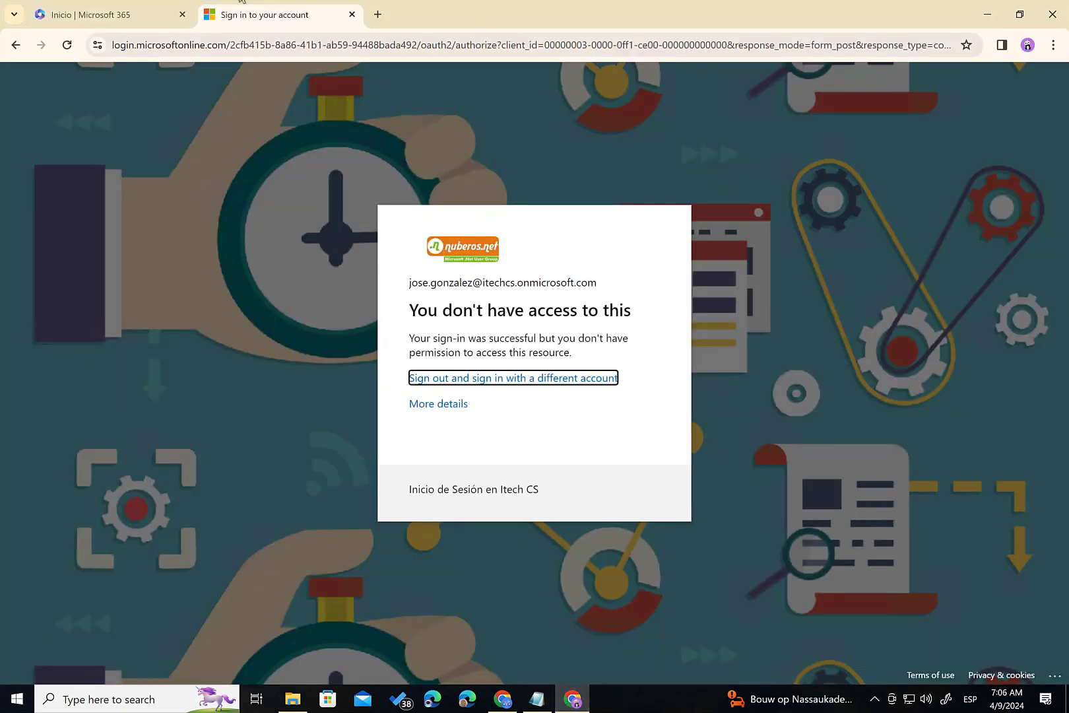
pyautogui.write('https://itechcs.sharepoint.com/sites/MWCP2024Team')
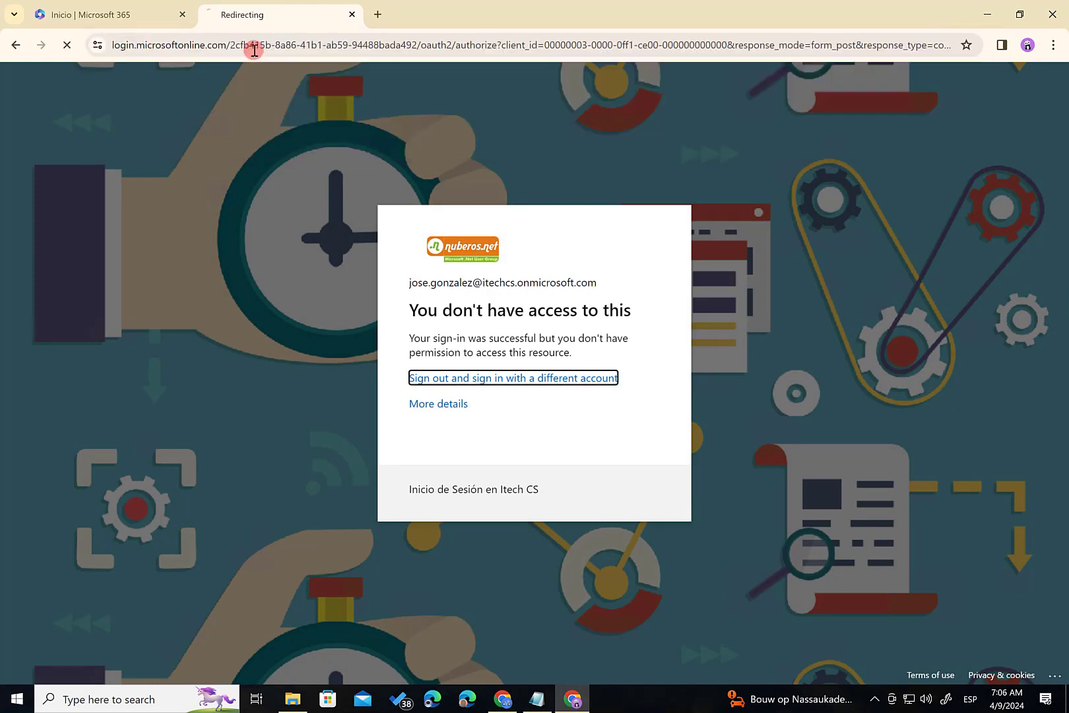
pyautogui.click(513, 379)
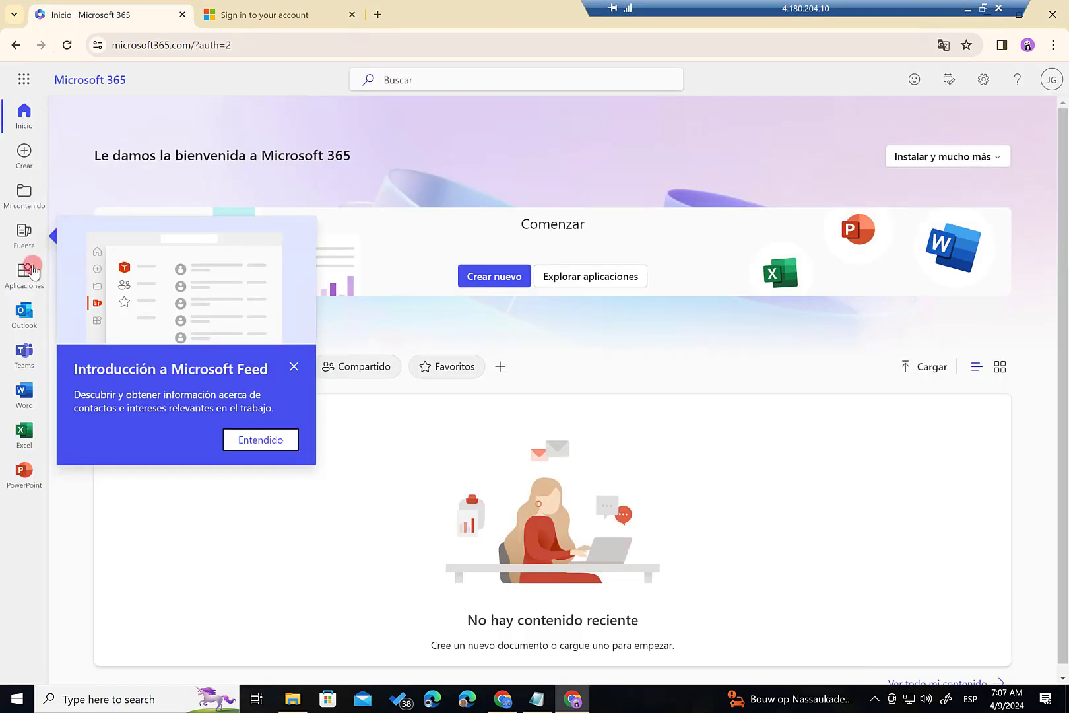
pyautogui.click(24, 354)
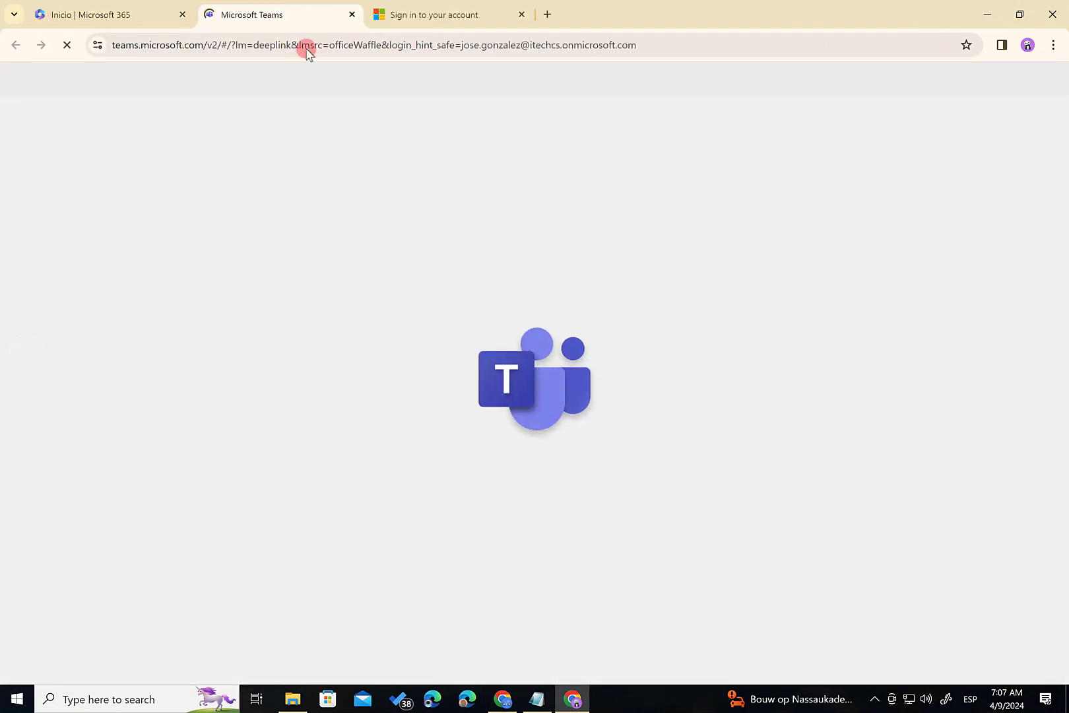